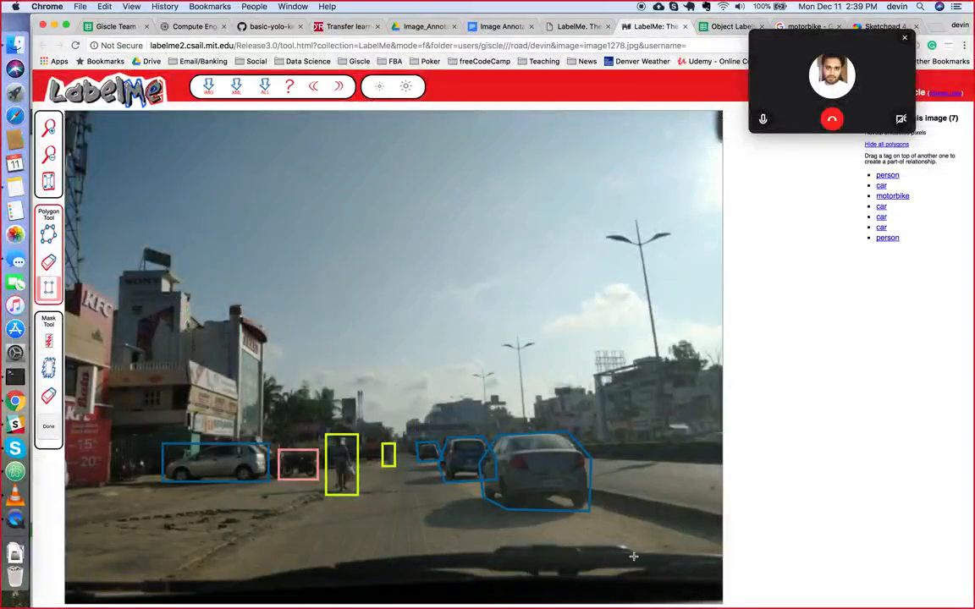
{"action": "mouse_move", "coordinate": [552, 531]}
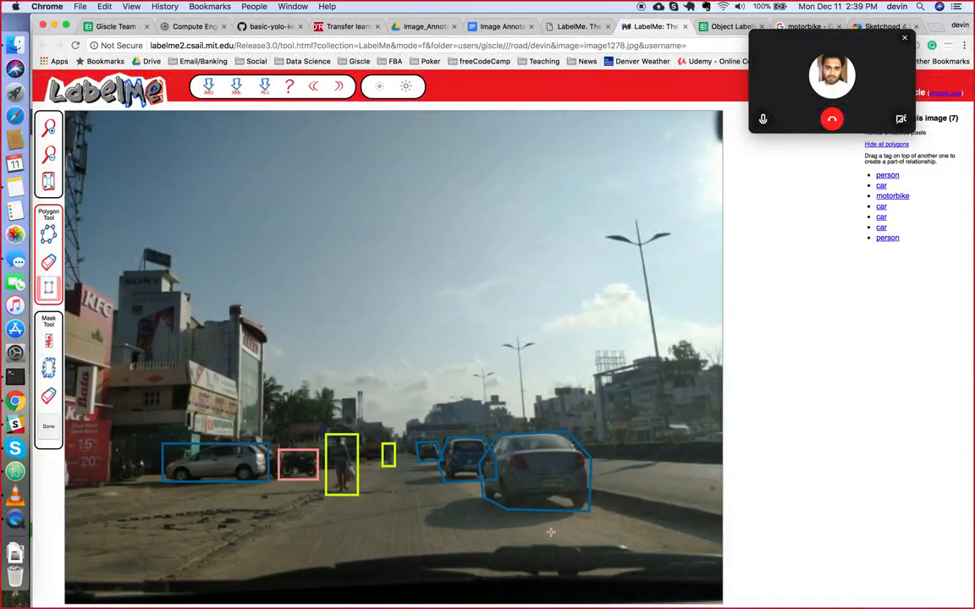
{"action": "mouse_move", "coordinate": [494, 535]}
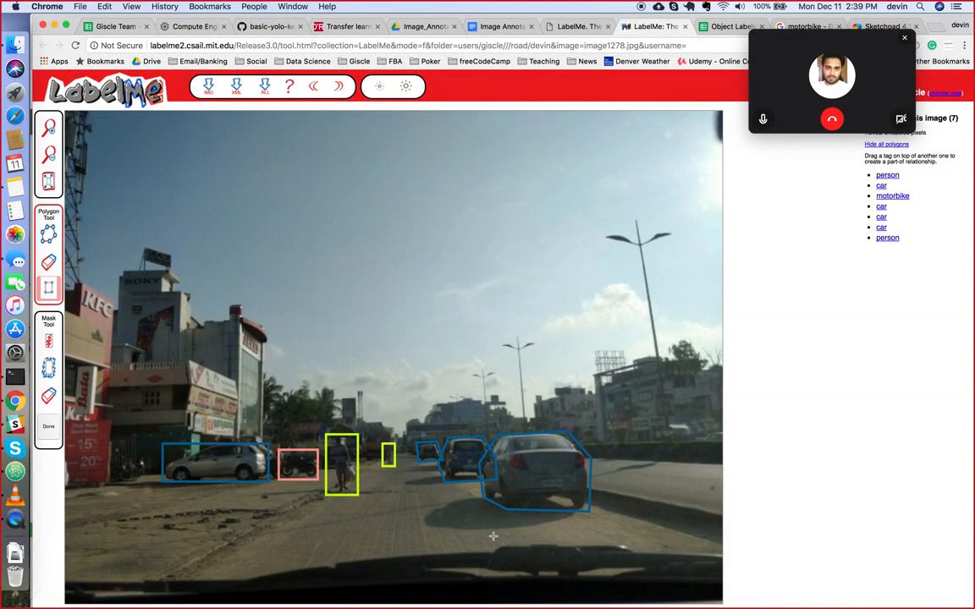
{"action": "mouse_move", "coordinate": [471, 501]}
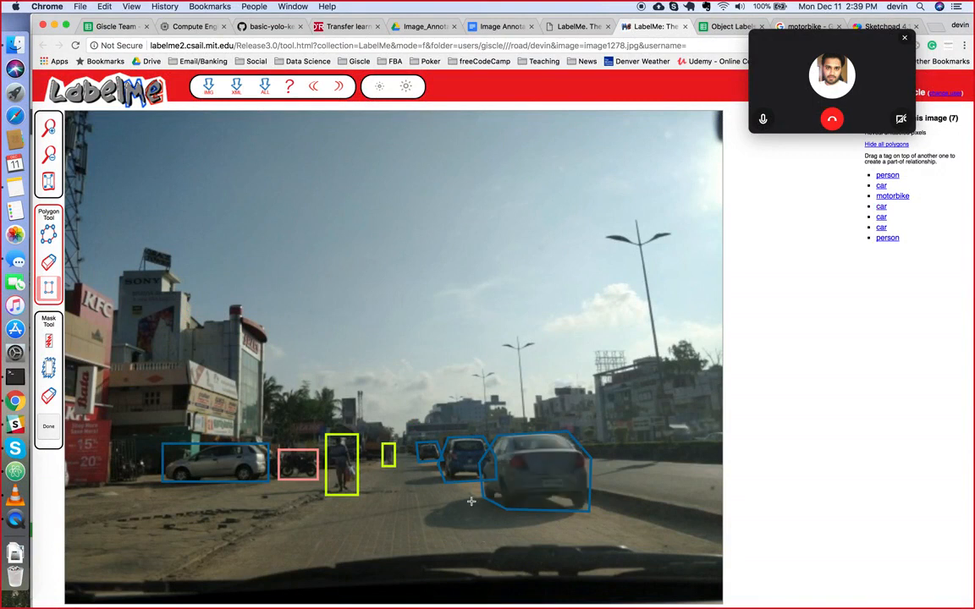
{"action": "mouse_move", "coordinate": [416, 483]}
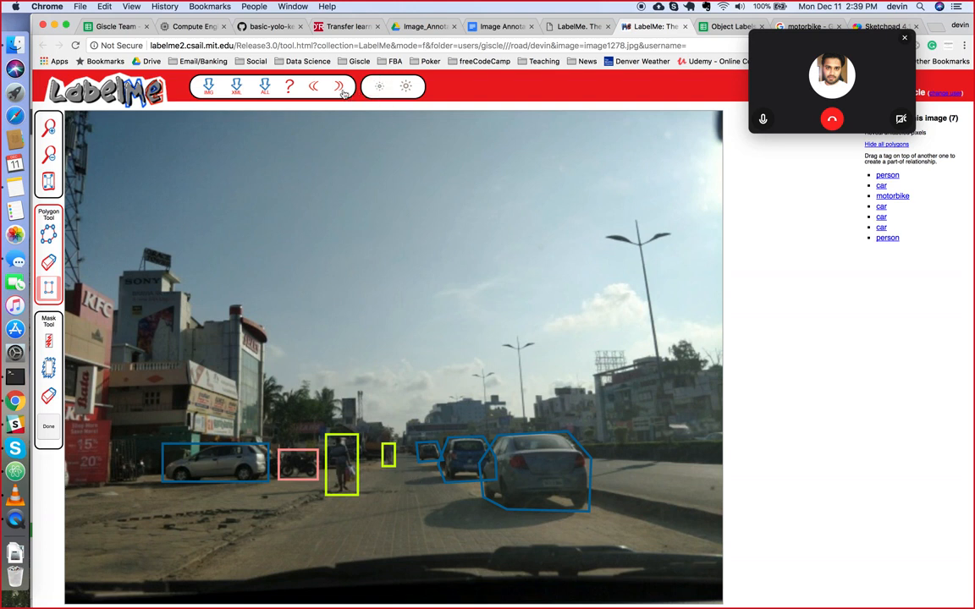
Step: Browse through the annotated images and land on a new unannotated street scene
{"action": "left_click", "coordinate": [339, 86]}
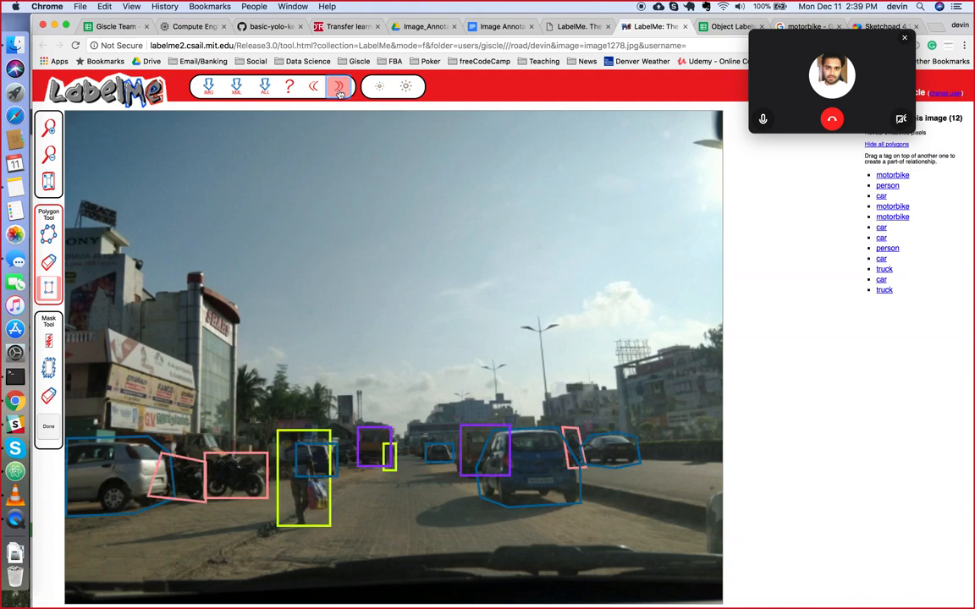
{"action": "left_click", "coordinate": [314, 86]}
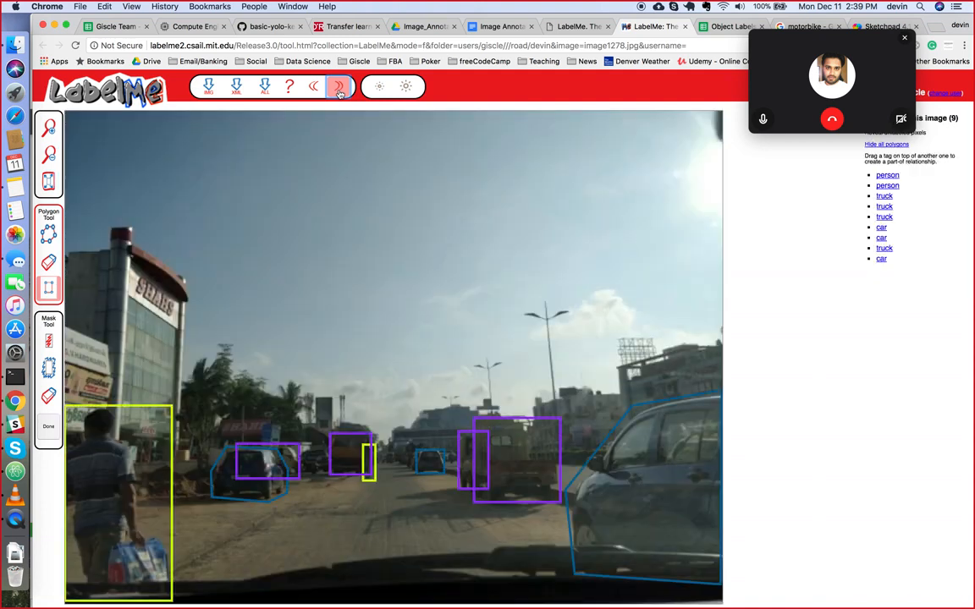
{"action": "left_click", "coordinate": [313, 86]}
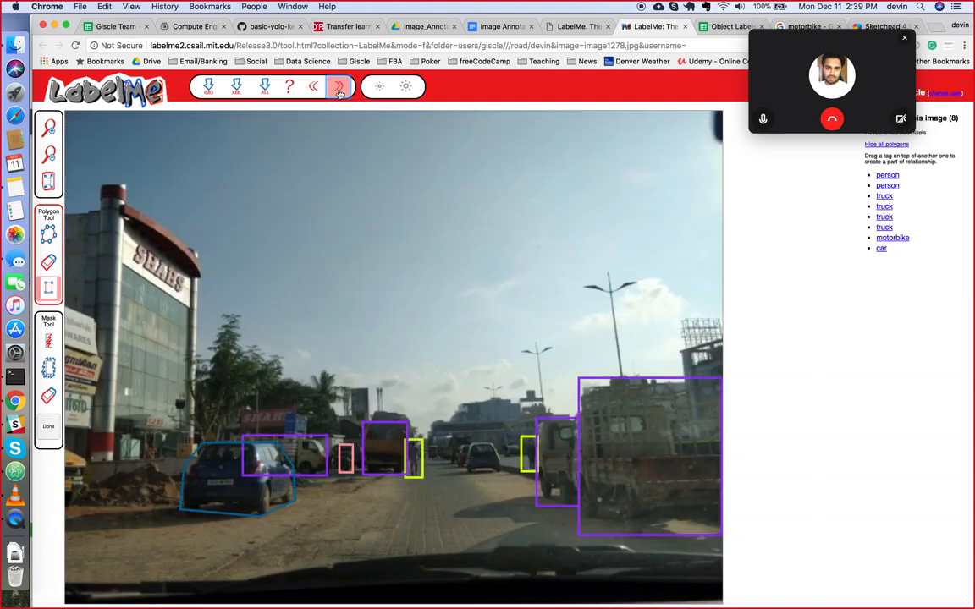
{"action": "left_click", "coordinate": [339, 86]}
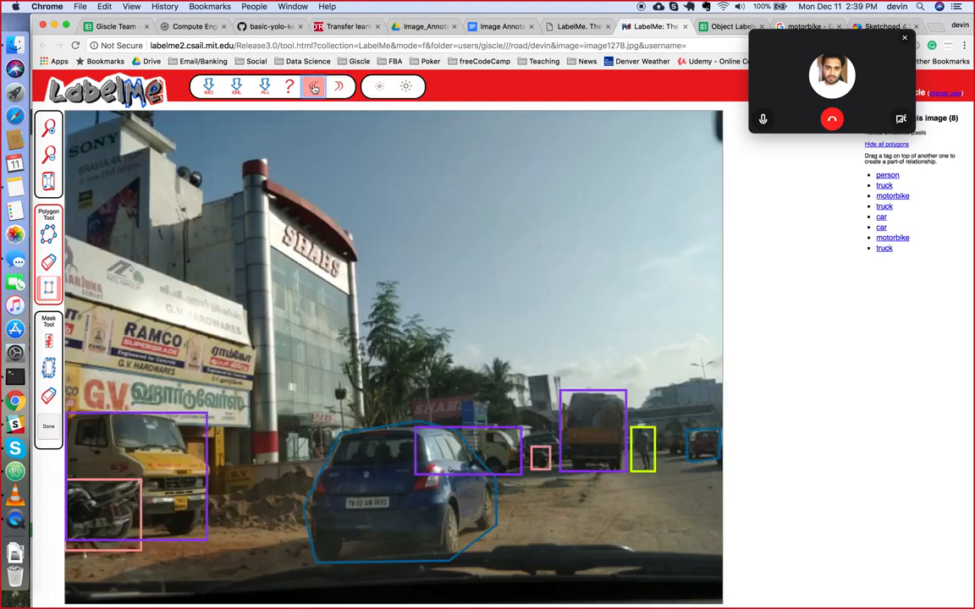
{"action": "left_click", "coordinate": [339, 86]}
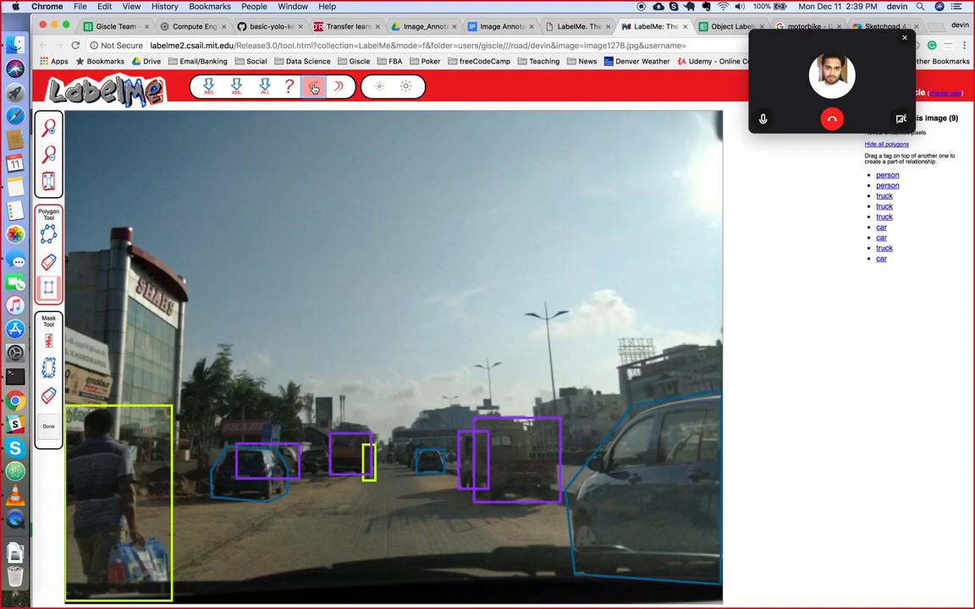
{"action": "left_click", "coordinate": [313, 87]}
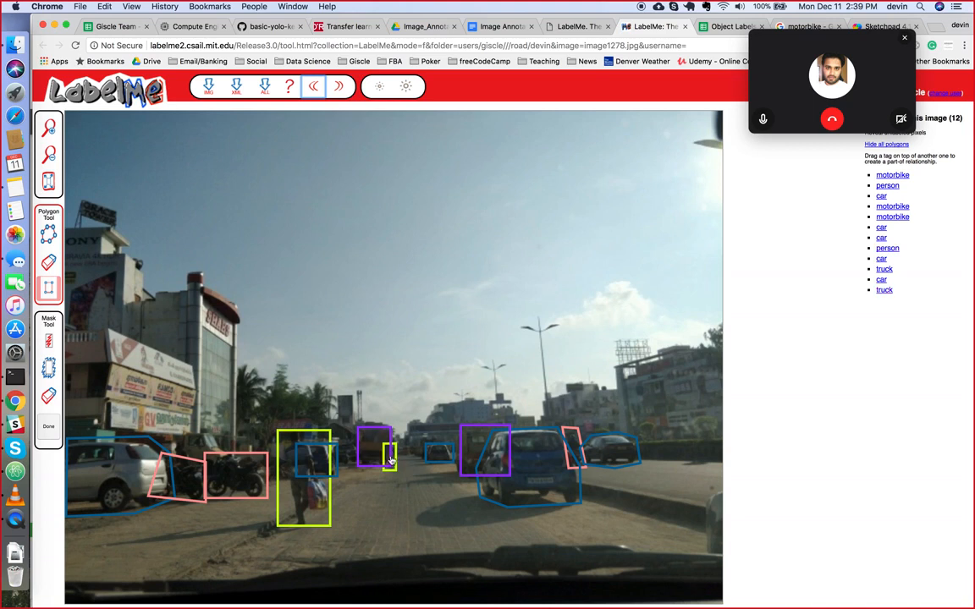
{"action": "mouse_move", "coordinate": [403, 469]}
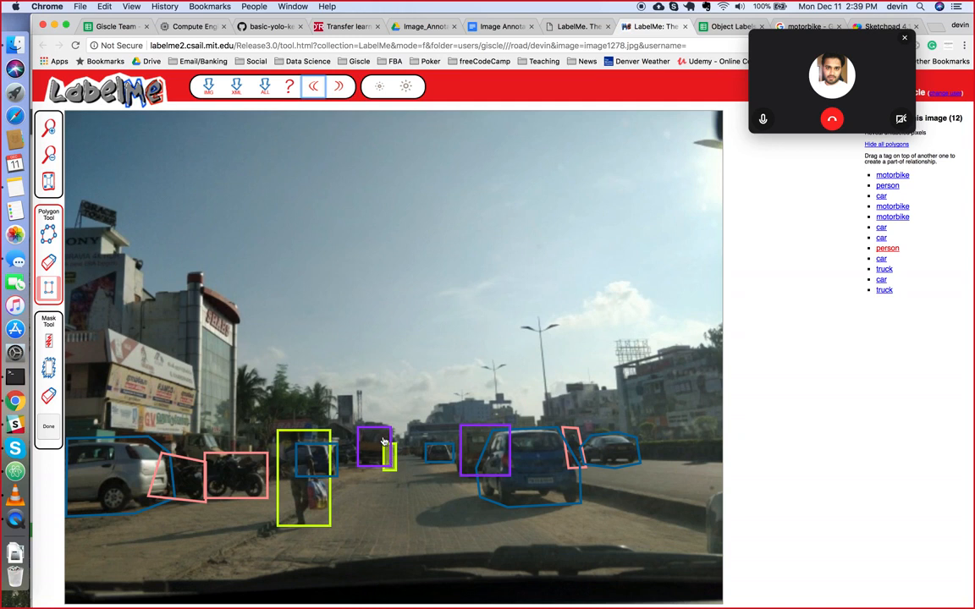
{"action": "left_click", "coordinate": [313, 87]}
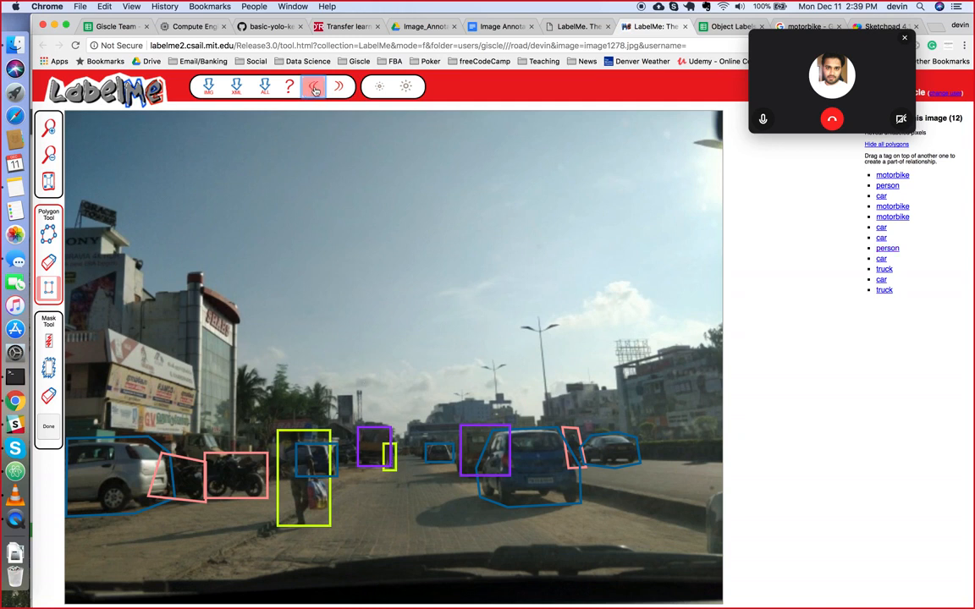
{"action": "mouse_move", "coordinate": [315, 86]}
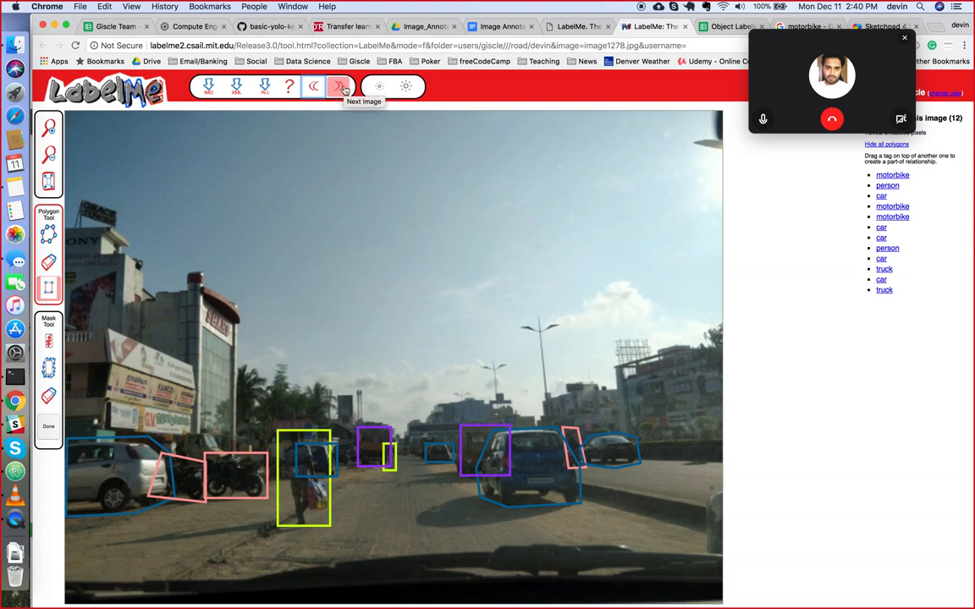
{"action": "mouse_move", "coordinate": [313, 86]}
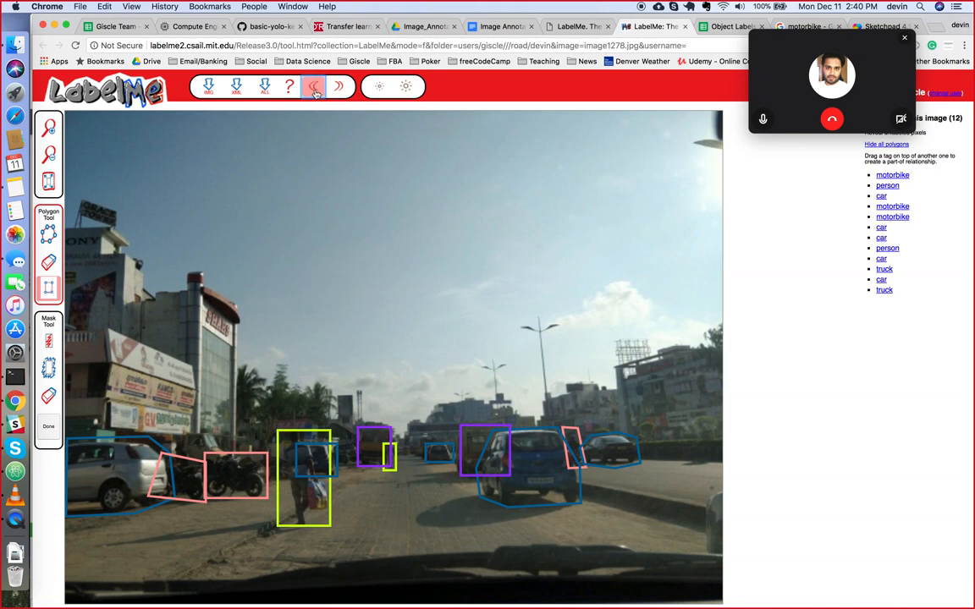
{"action": "left_click", "coordinate": [339, 86]}
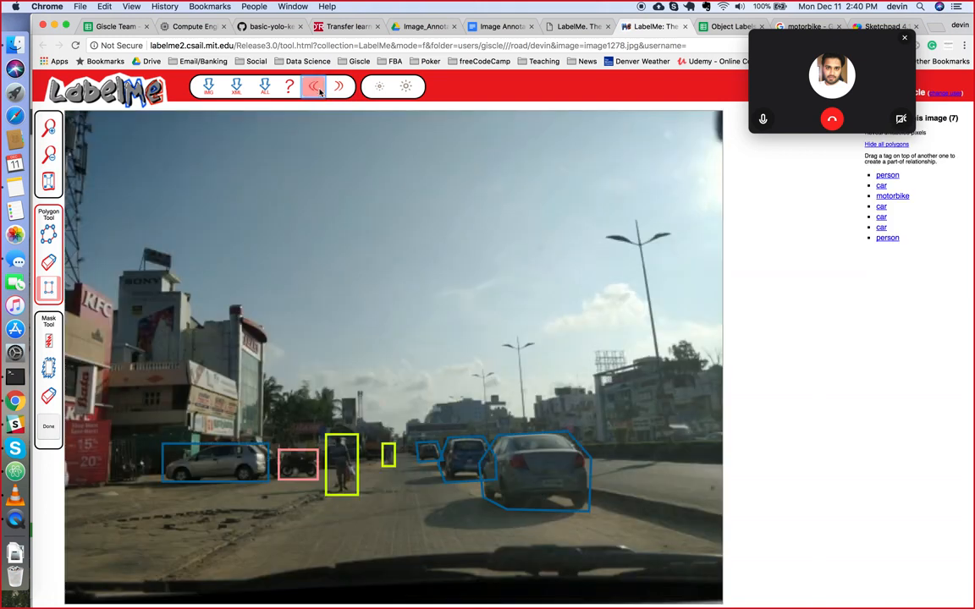
{"action": "left_click", "coordinate": [314, 86]}
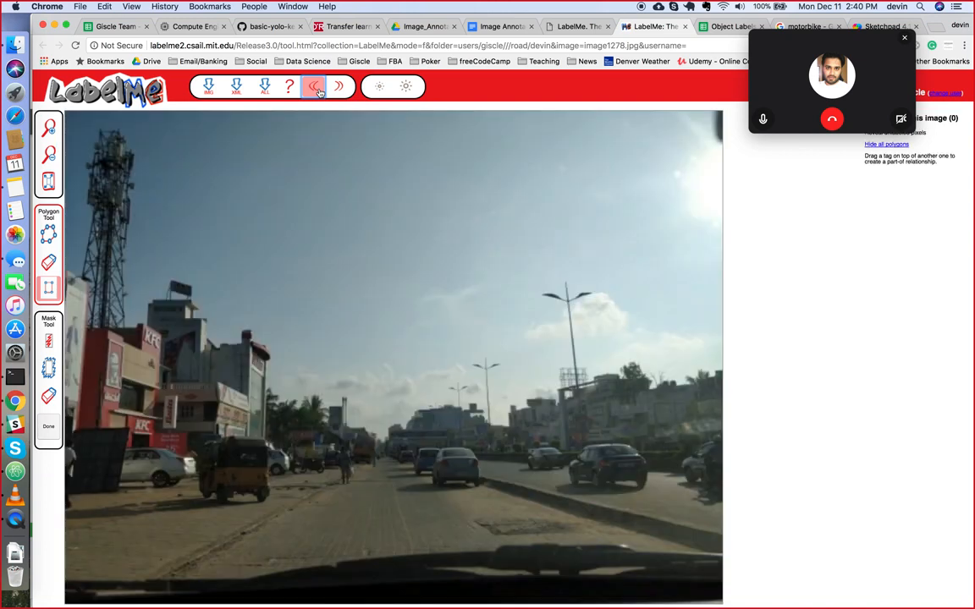
Step: Box the car near the road centre as 'car', then box the small figure as 'person'
{"action": "left_click", "coordinate": [314, 86]}
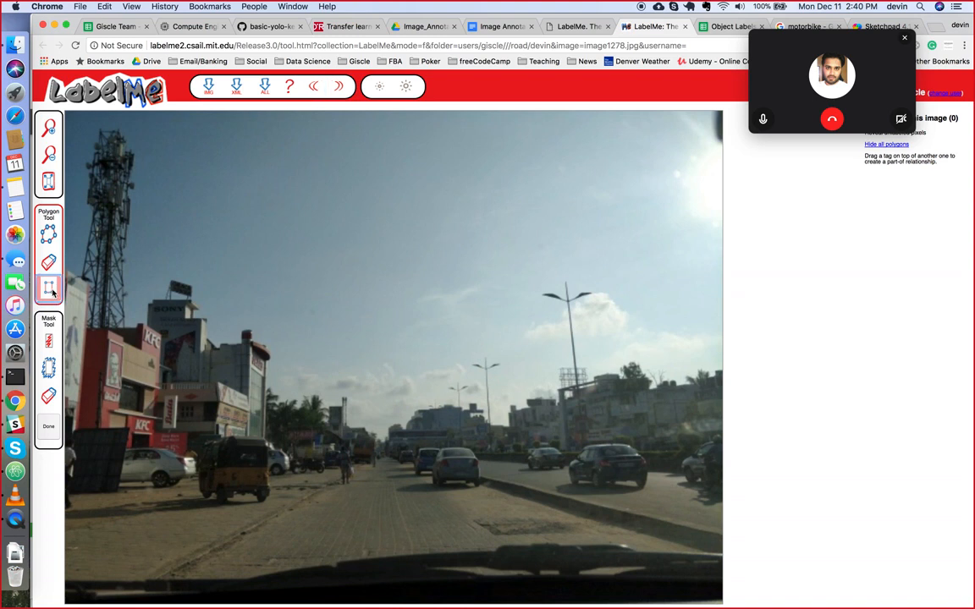
{"action": "mouse_move", "coordinate": [483, 484]}
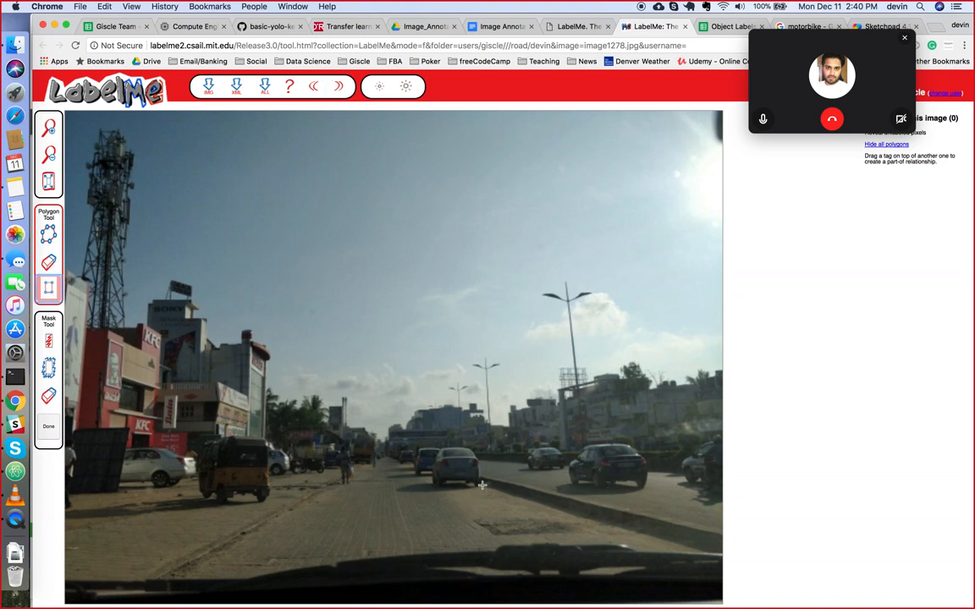
{"action": "left_click_drag", "start_coordinate": [430, 447], "coordinate": [482, 487]}
{"action": "type", "text": "car"}
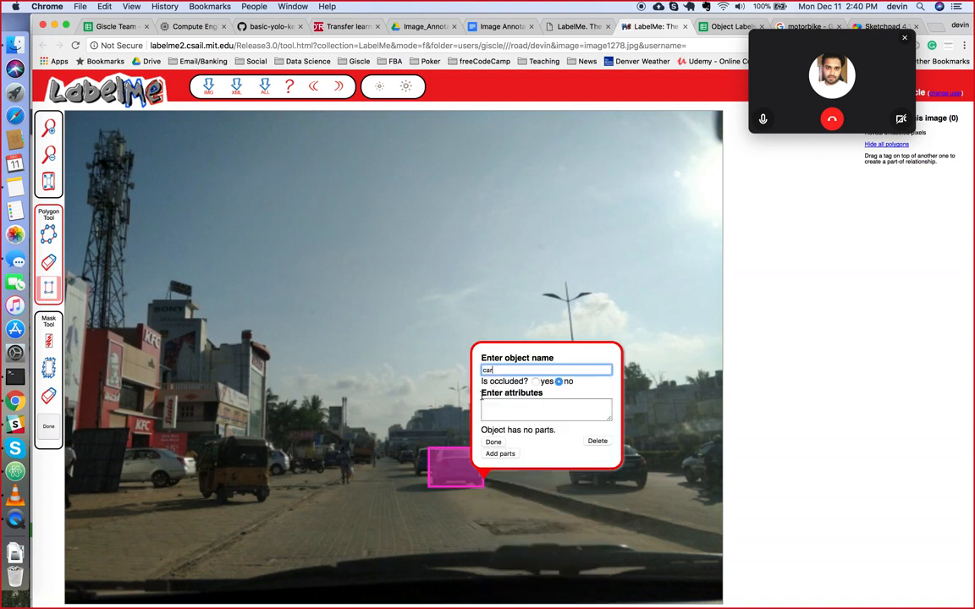
{"action": "left_click", "coordinate": [494, 440]}
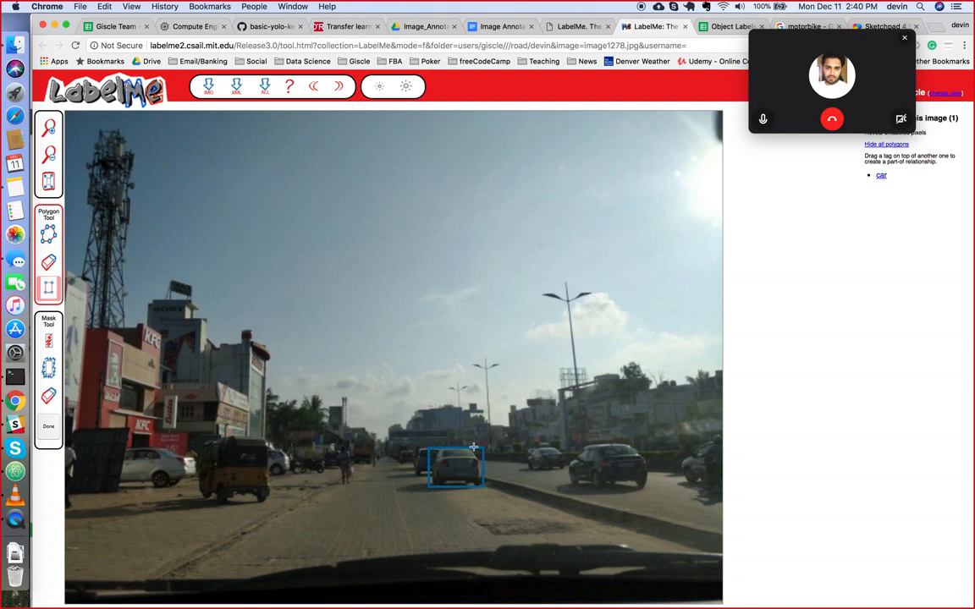
{"action": "mouse_move", "coordinate": [356, 504]}
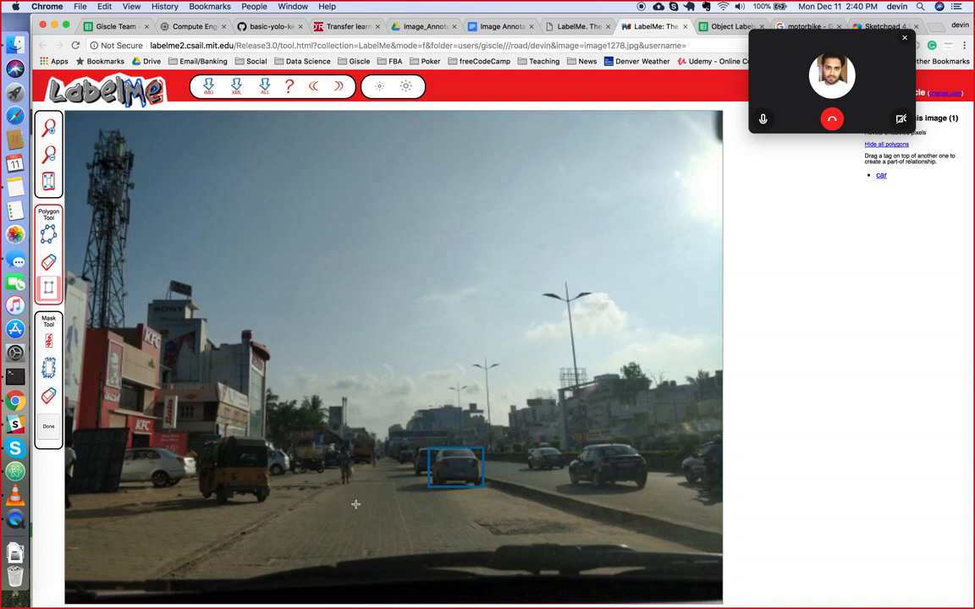
{"action": "mouse_move", "coordinate": [86, 278]}
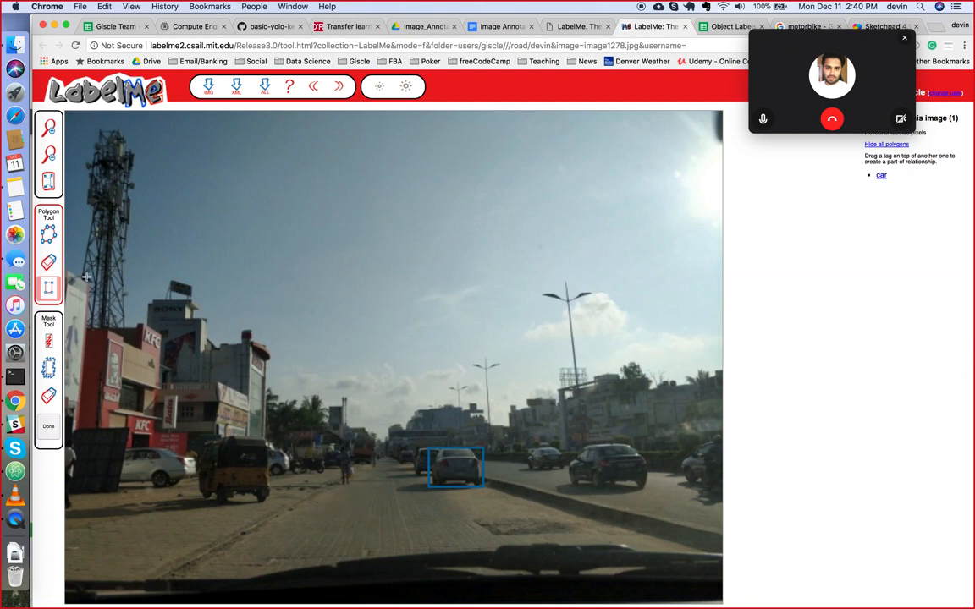
{"action": "mouse_move", "coordinate": [335, 453]}
{"action": "type", "text": "person"}
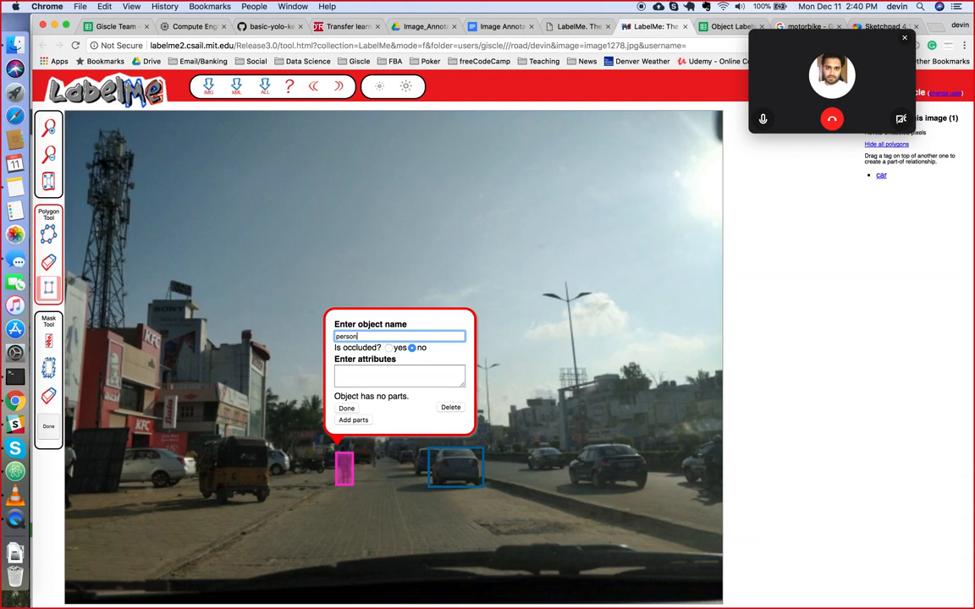
{"action": "mouse_move", "coordinate": [375, 421]}
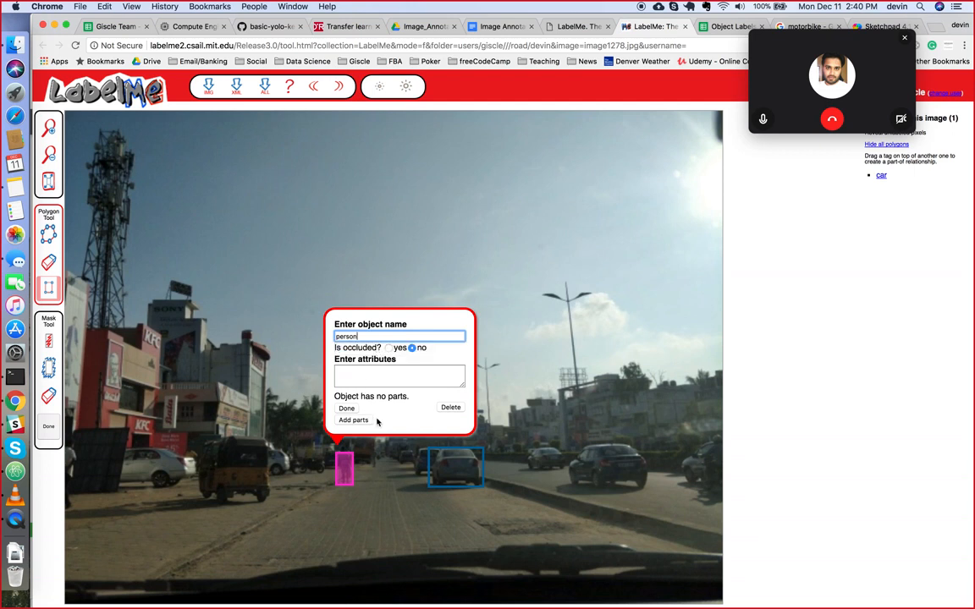
{"action": "left_click", "coordinate": [346, 408]}
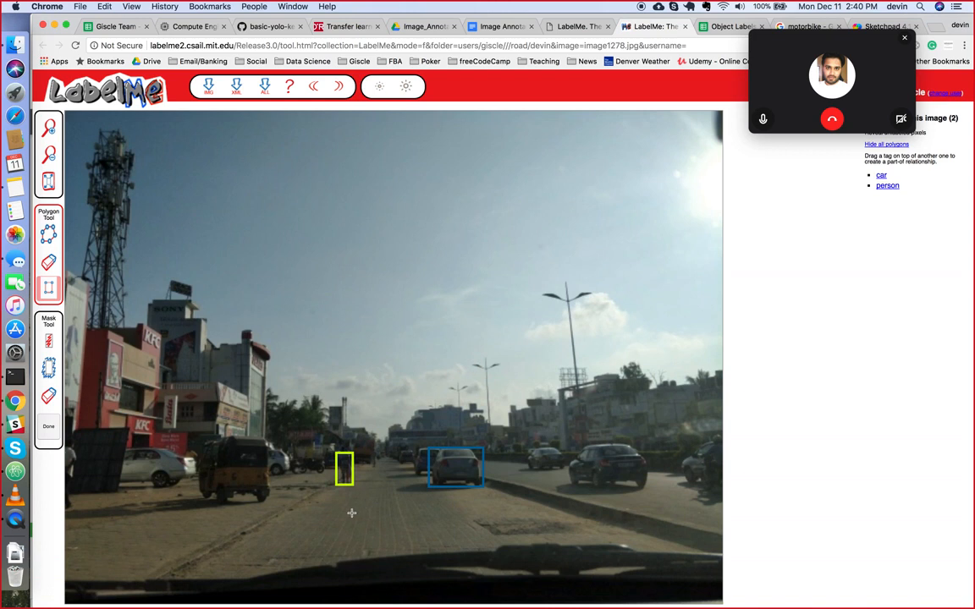
{"action": "mouse_move", "coordinate": [132, 481]}
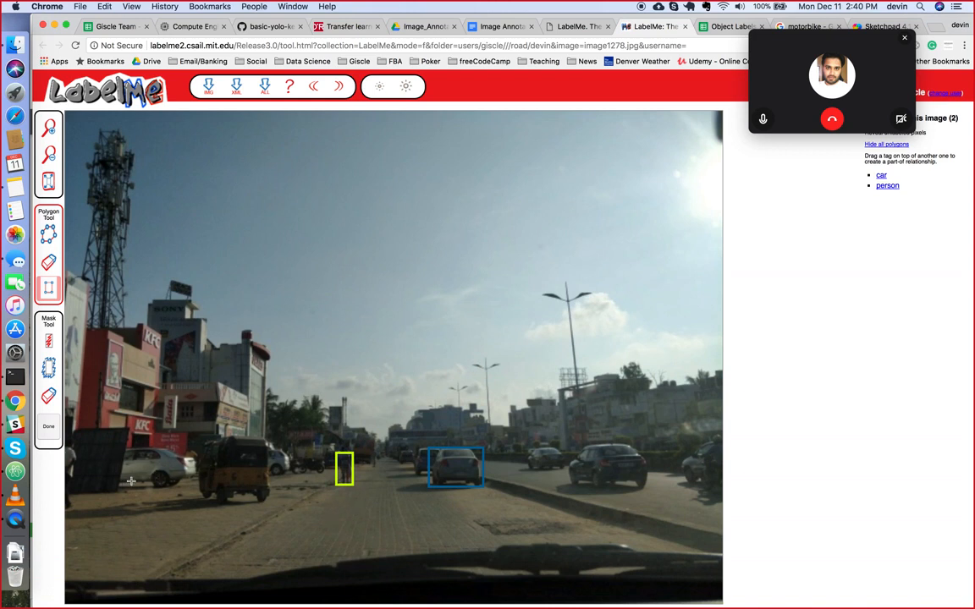
{"action": "mouse_move", "coordinate": [87, 450]}
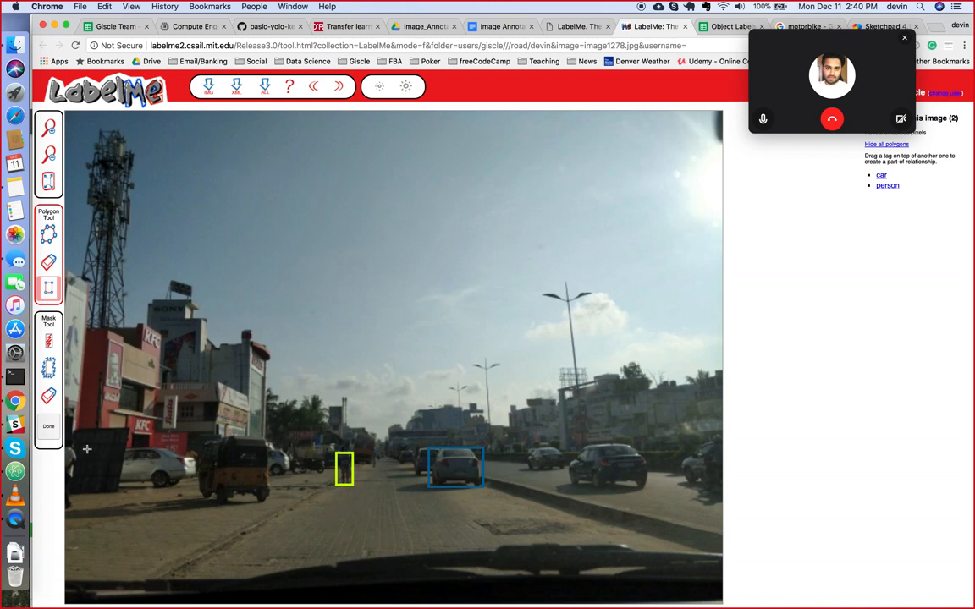
{"action": "mouse_move", "coordinate": [194, 483]}
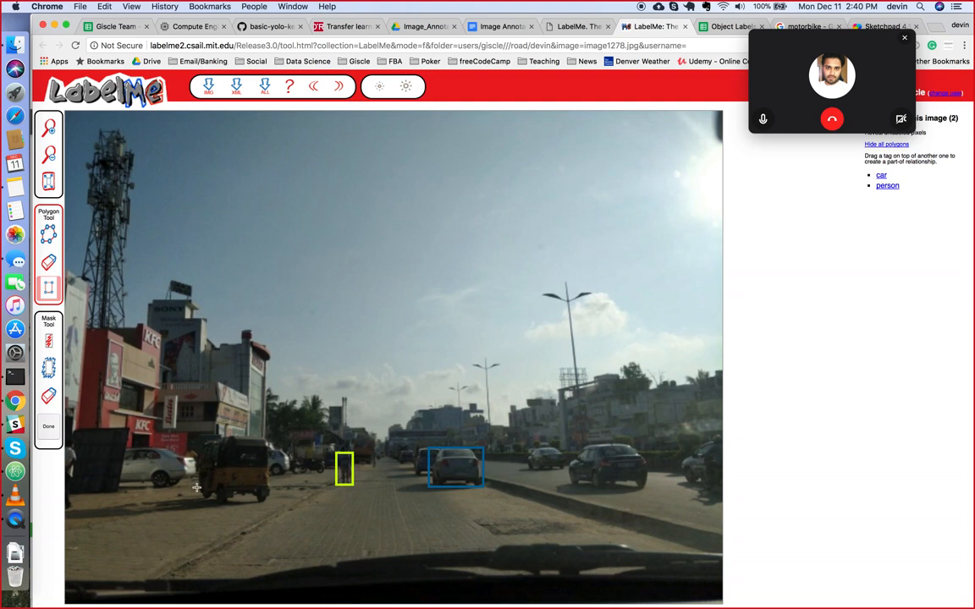
Step: Box the left white car, name it 'car', set occluded to yes and finish the label
{"action": "left_click_drag", "start_coordinate": [88, 446], "coordinate": [196, 487]}
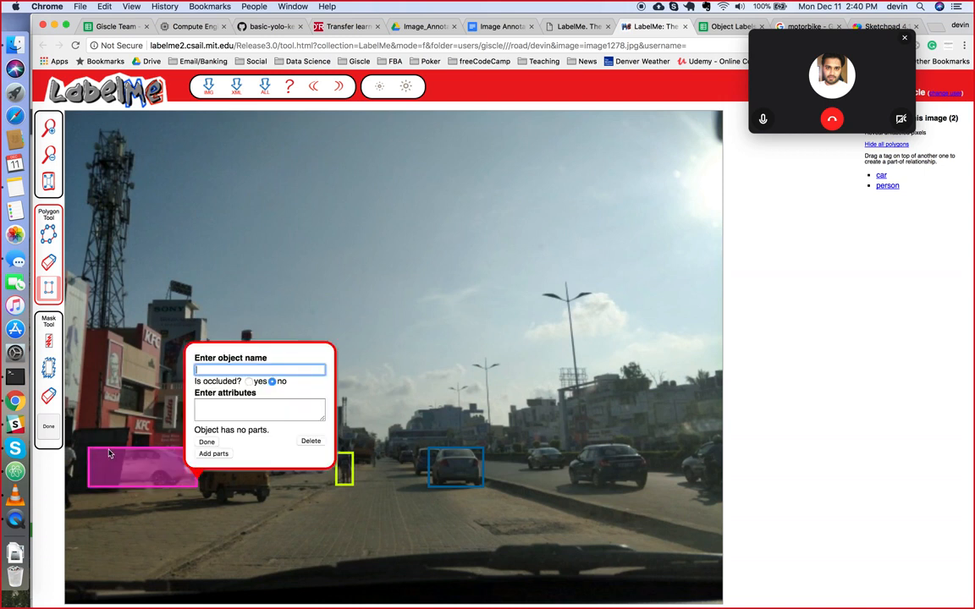
{"action": "type", "text": "car"}
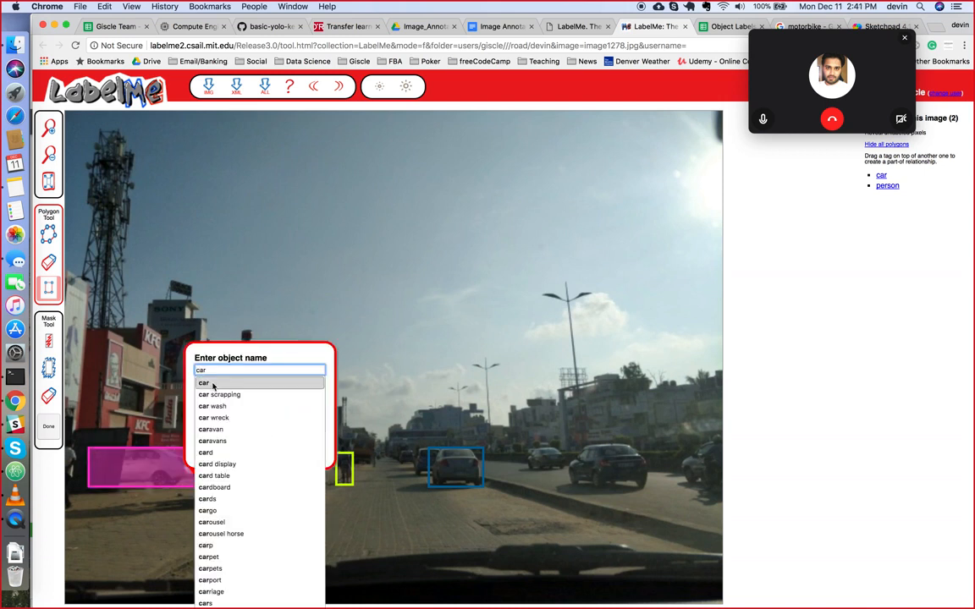
{"action": "left_click", "coordinate": [203, 382]}
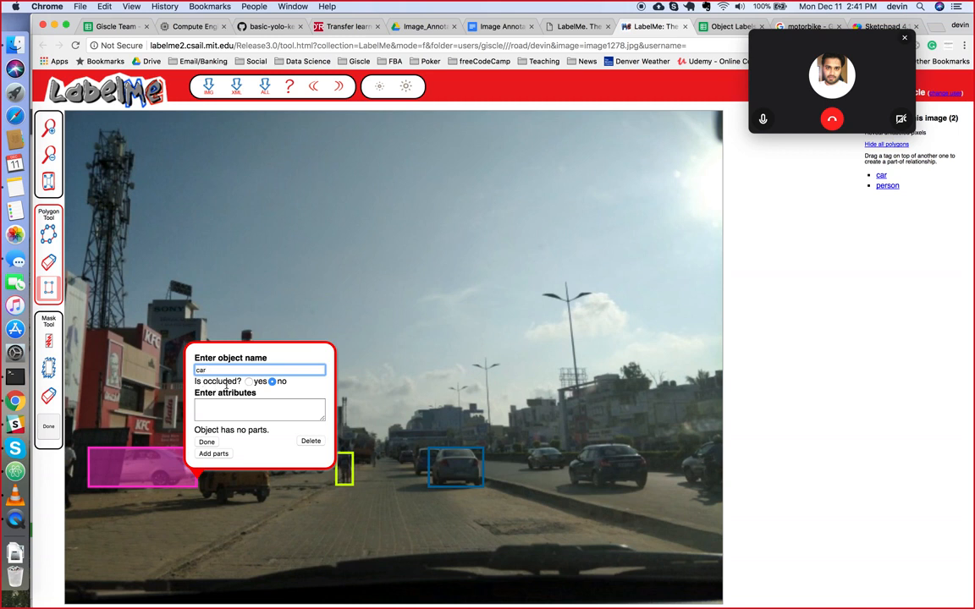
{"action": "left_click", "coordinate": [250, 382]}
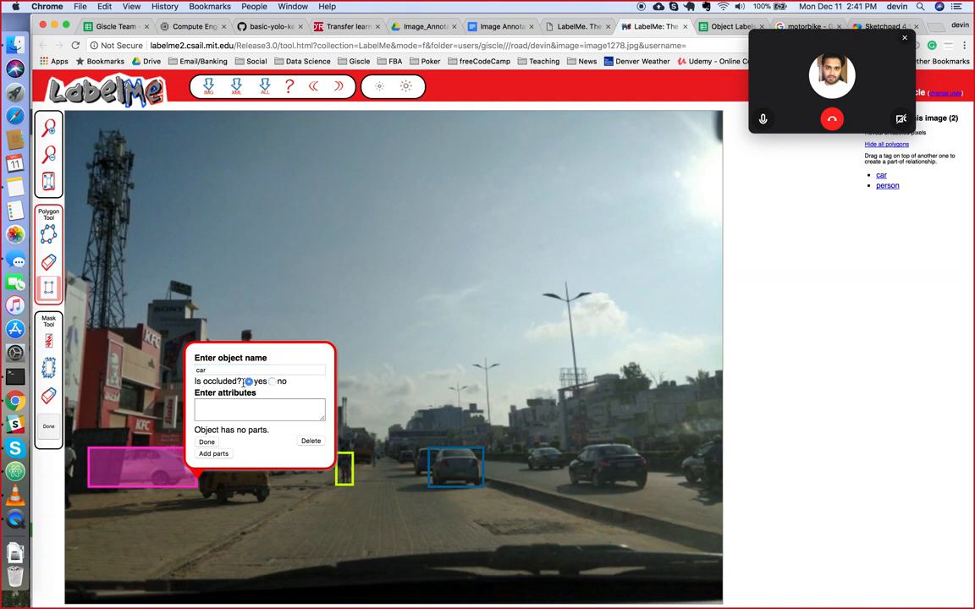
{"action": "left_click", "coordinate": [249, 381]}
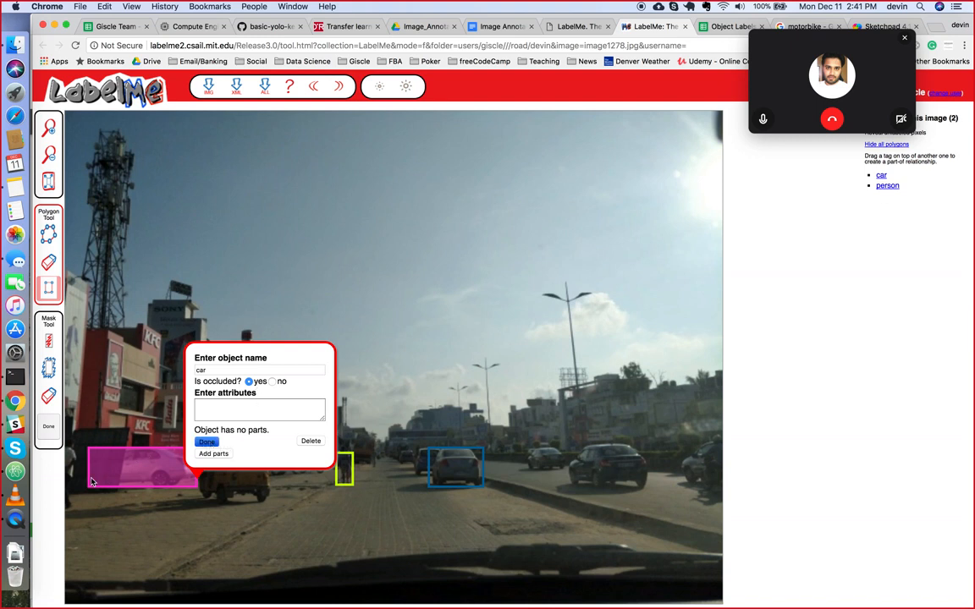
{"action": "left_click", "coordinate": [207, 442]}
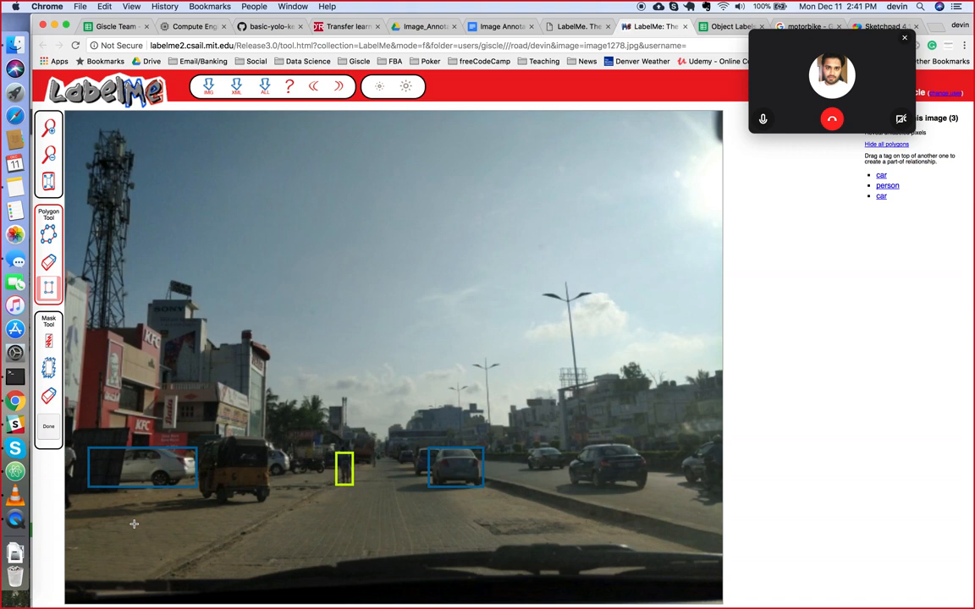
{"action": "mouse_move", "coordinate": [83, 378]}
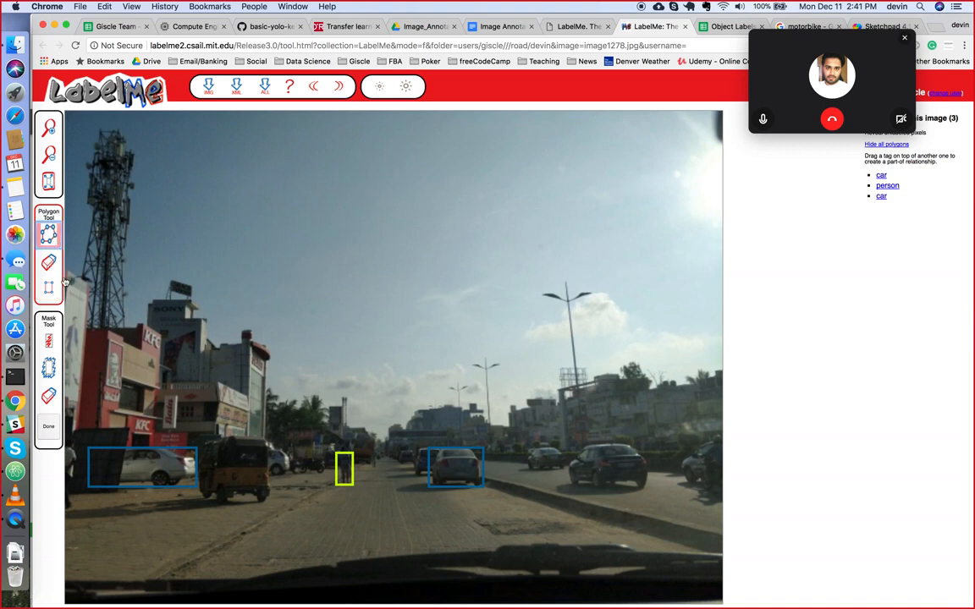
{"action": "mouse_move", "coordinate": [206, 437]}
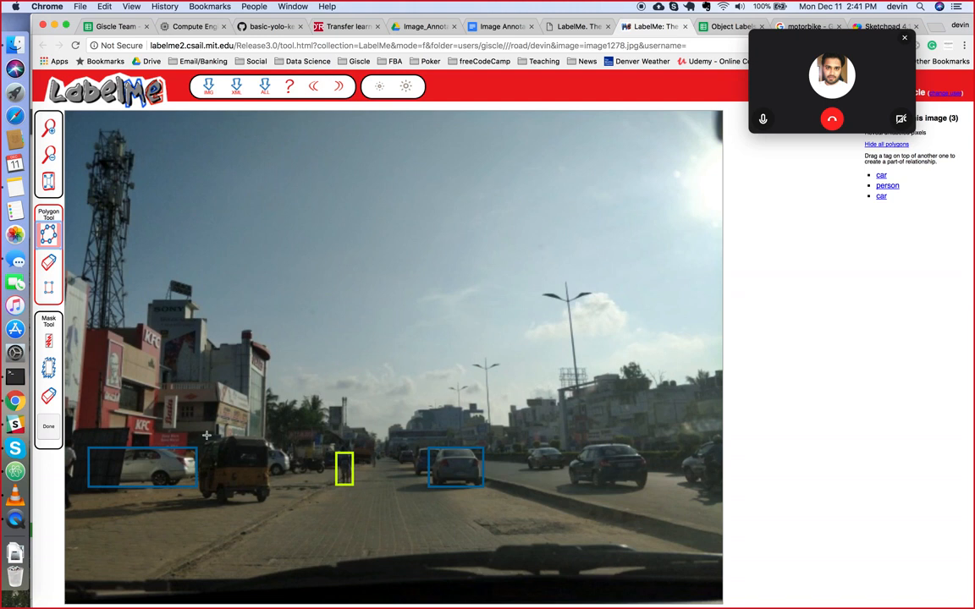
{"action": "mouse_move", "coordinate": [203, 506]}
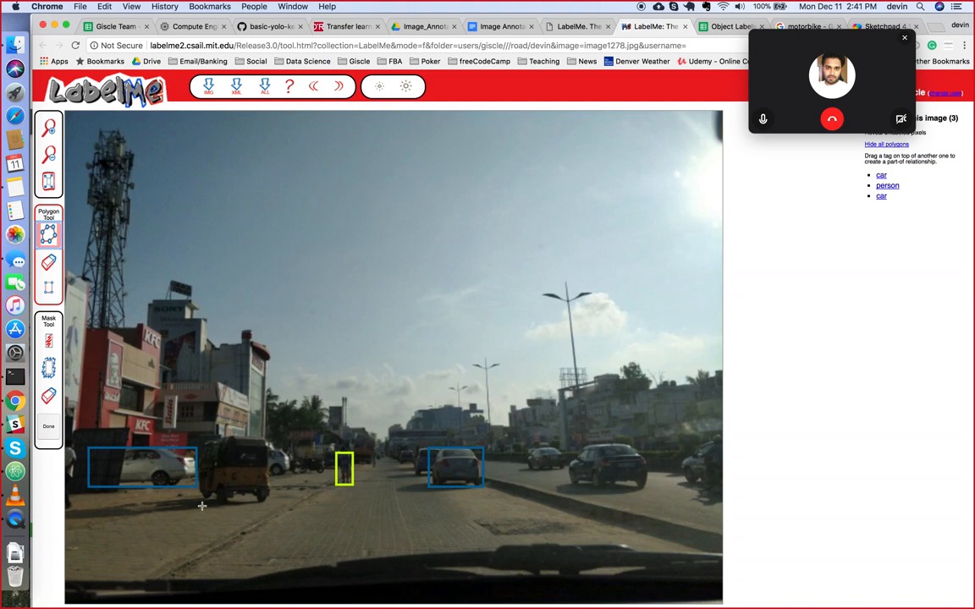
Step: Trace a closed polygon around the auto rickshaw and name it 'truck'
{"action": "left_click", "coordinate": [194, 491]}
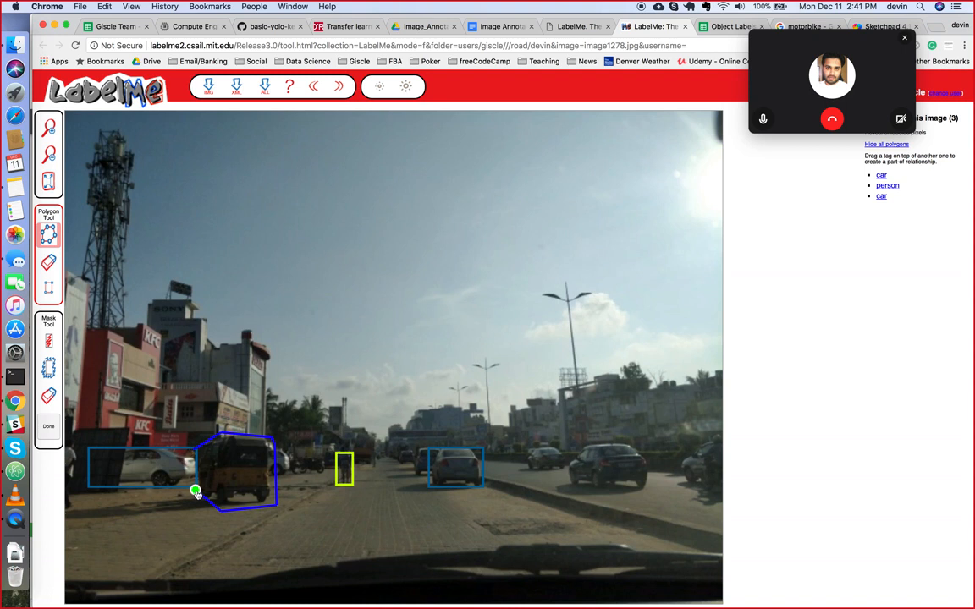
{"action": "left_click", "coordinate": [197, 491]}
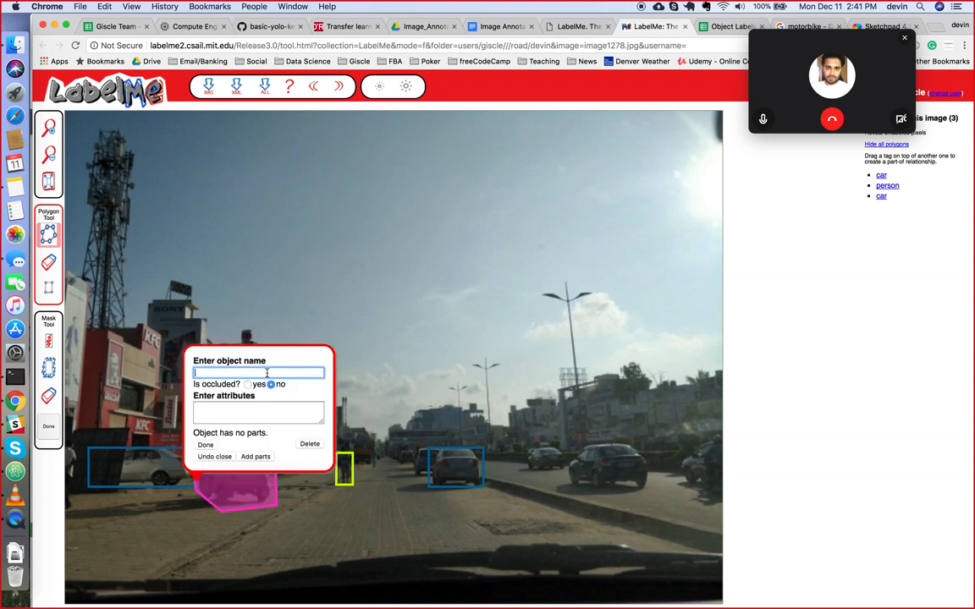
{"action": "type", "text": "truck"}
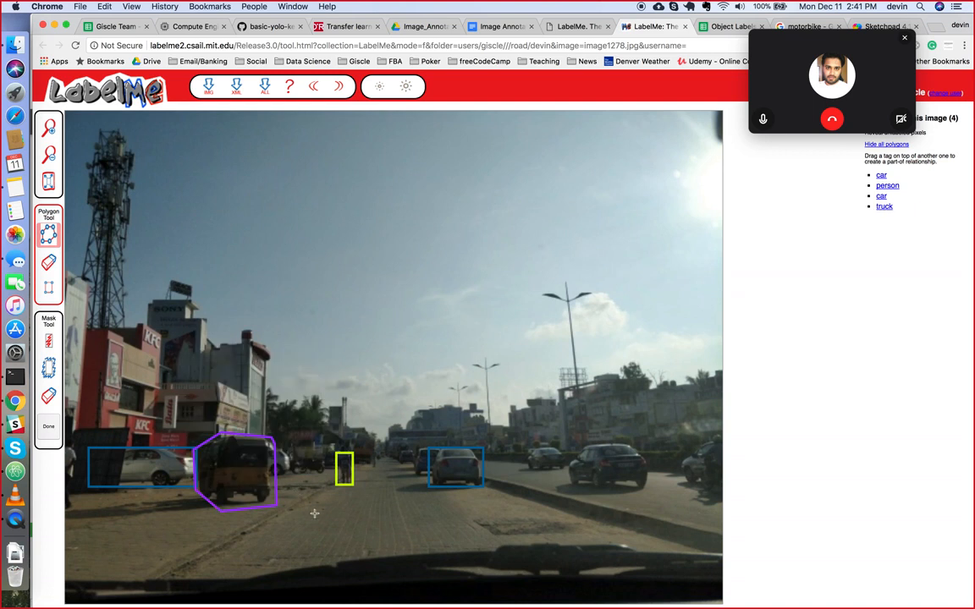
{"action": "mouse_move", "coordinate": [355, 498]}
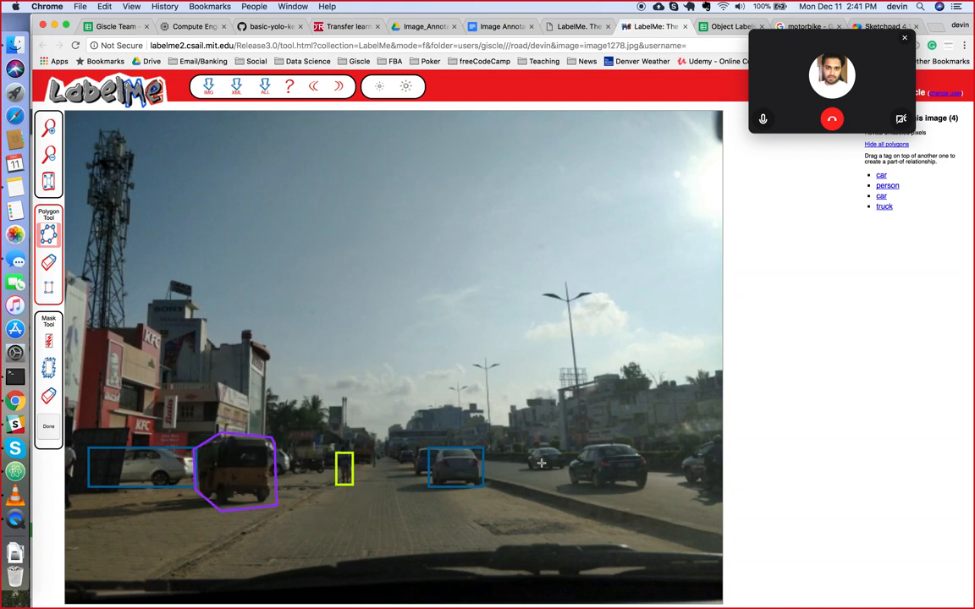
{"action": "mouse_move", "coordinate": [362, 409]}
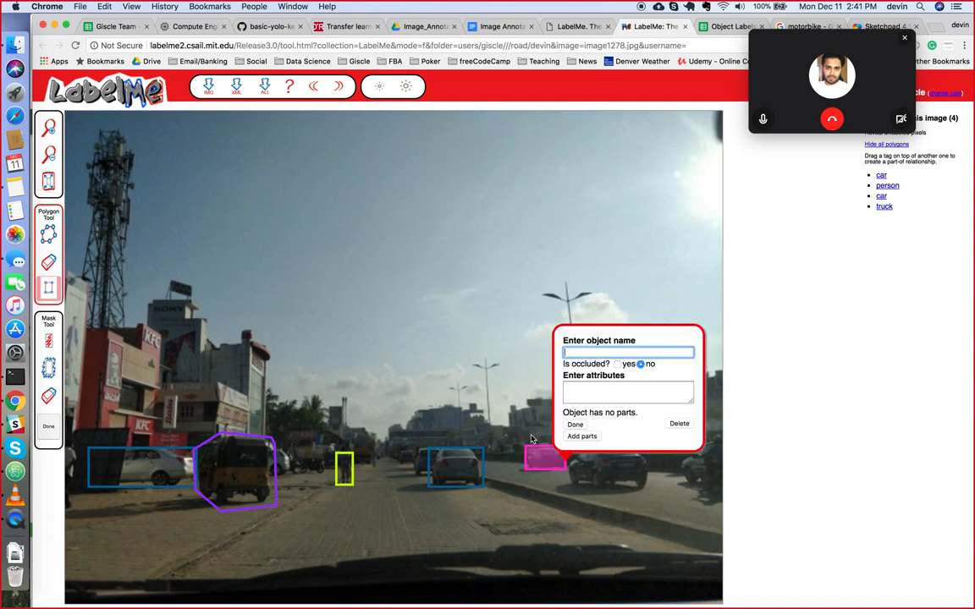
Step: Label the distant right-hand car and the dark car on the right each as 'car'
{"action": "type", "text": "car"}
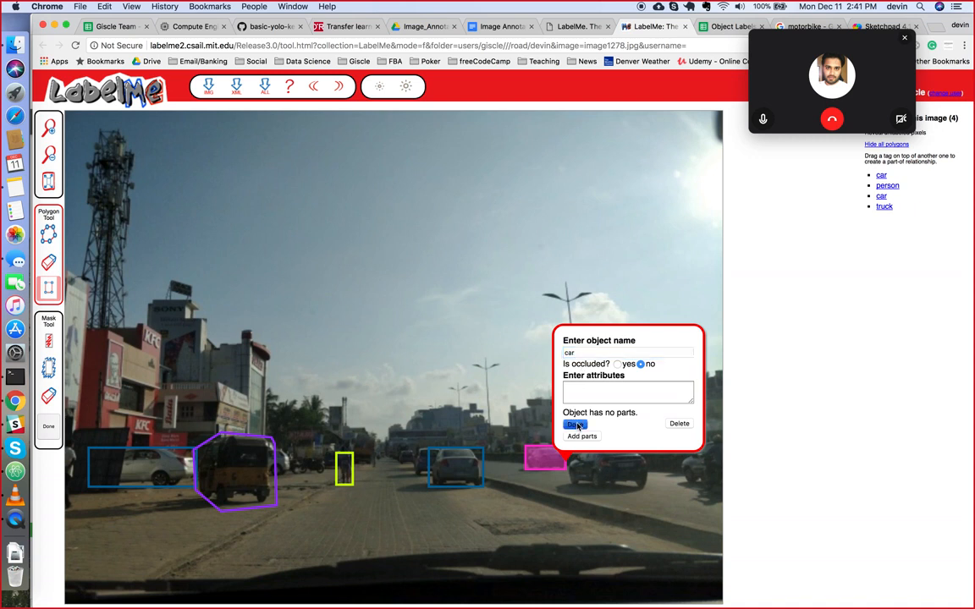
{"action": "left_click", "coordinate": [575, 423]}
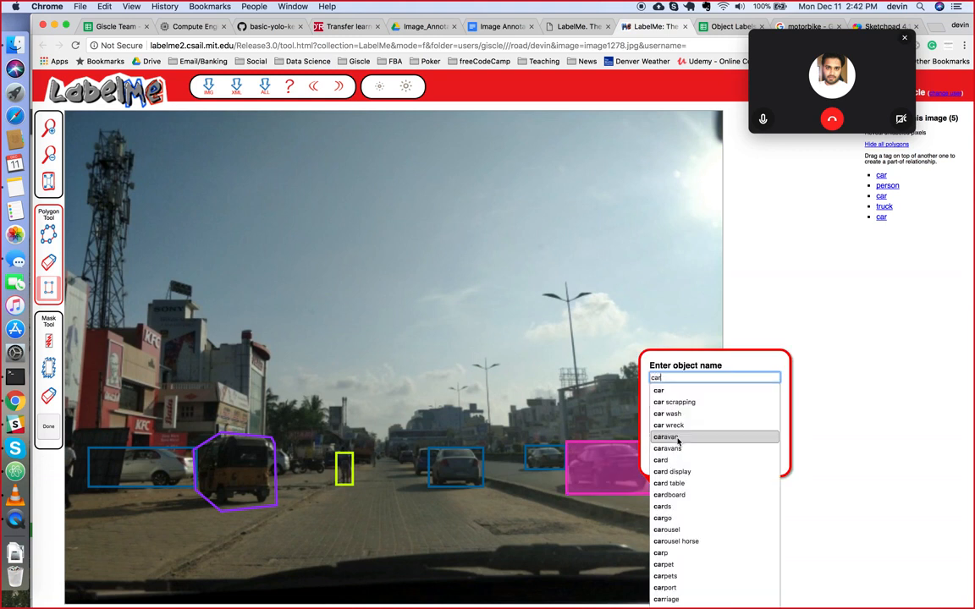
{"action": "mouse_move", "coordinate": [233, 342]}
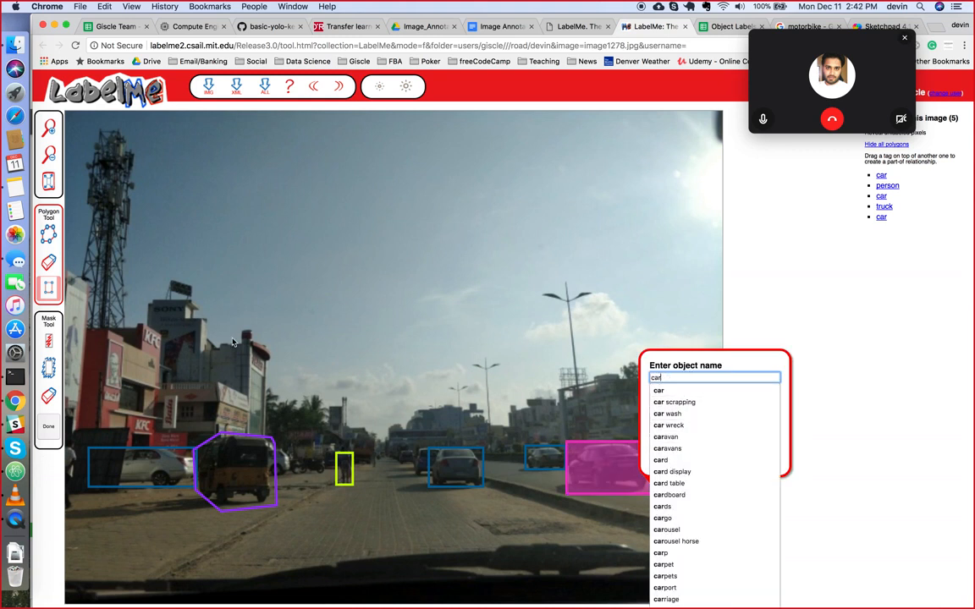
{"action": "mouse_move", "coordinate": [247, 477]}
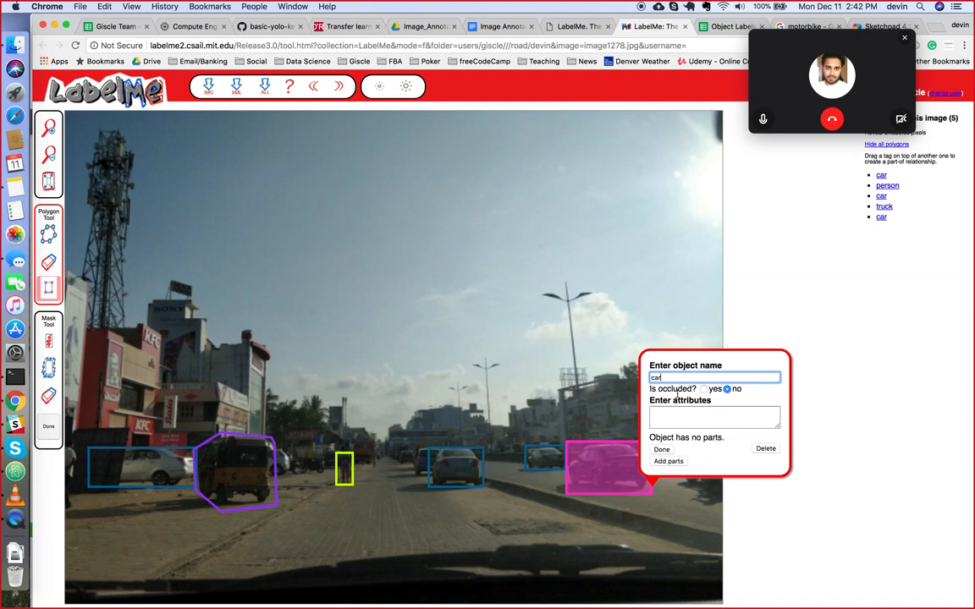
{"action": "mouse_move", "coordinate": [91, 454]}
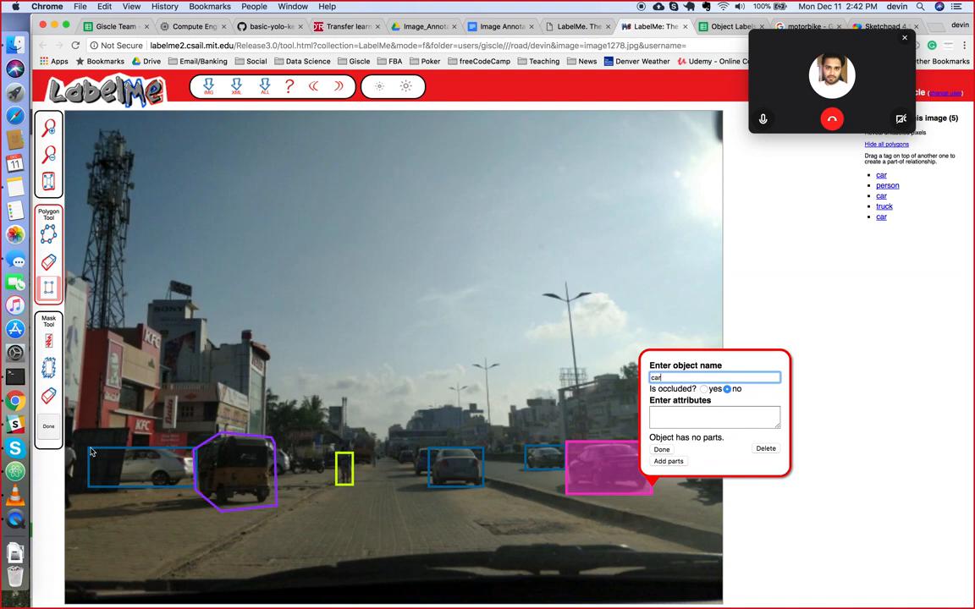
{"action": "mouse_move", "coordinate": [108, 464]}
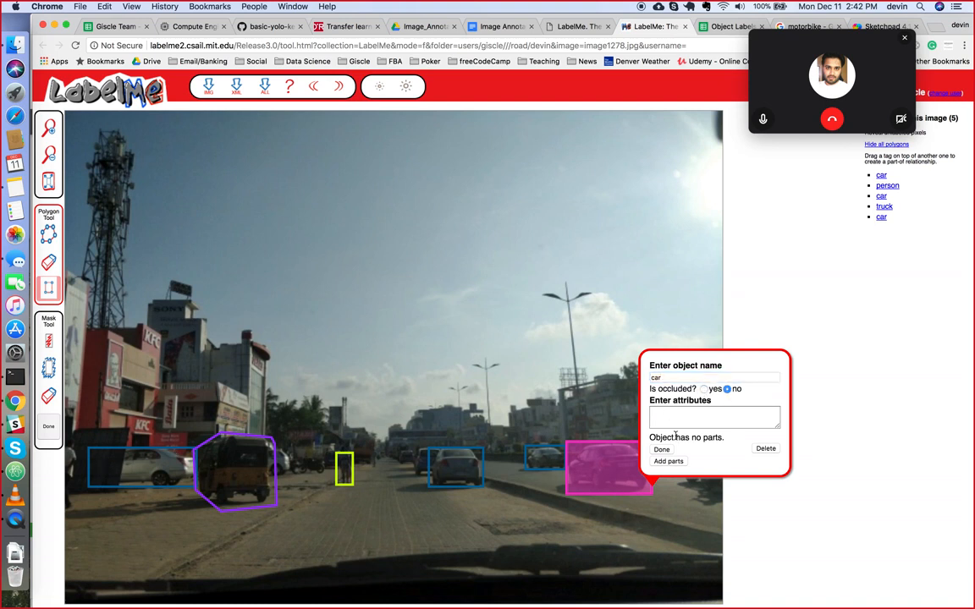
{"action": "left_click", "coordinate": [662, 450]}
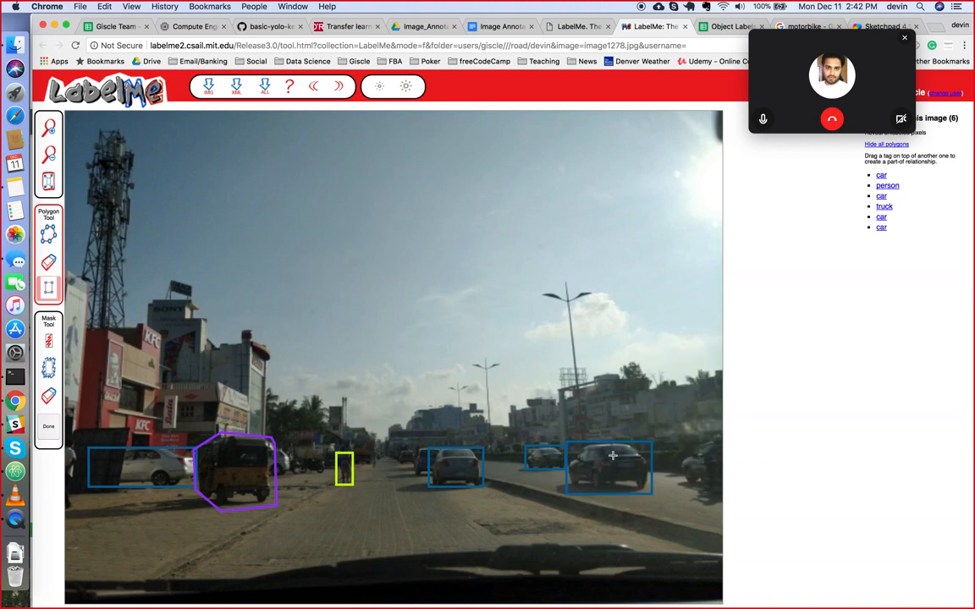
{"action": "mouse_move", "coordinate": [603, 476]}
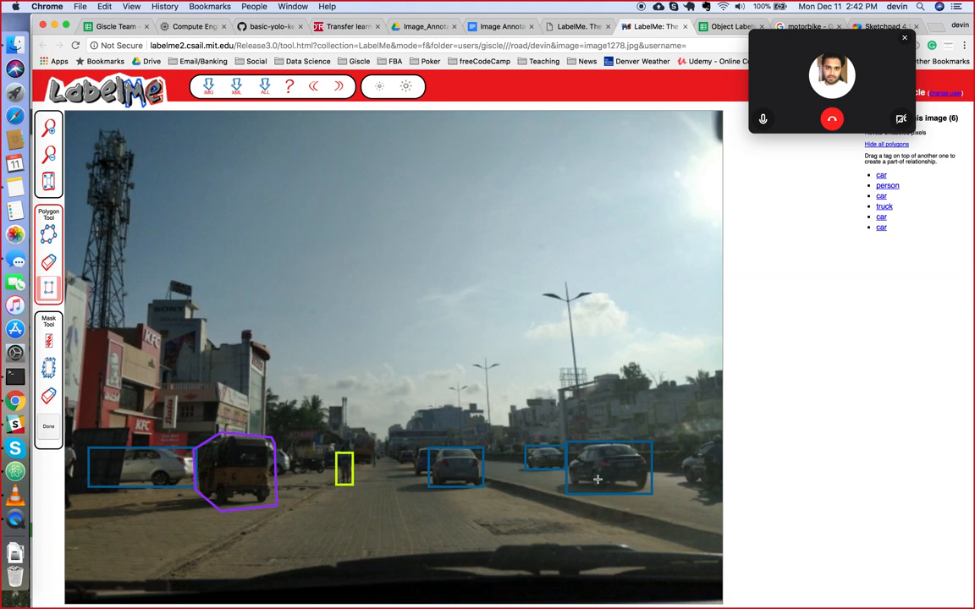
{"action": "mouse_move", "coordinate": [413, 474]}
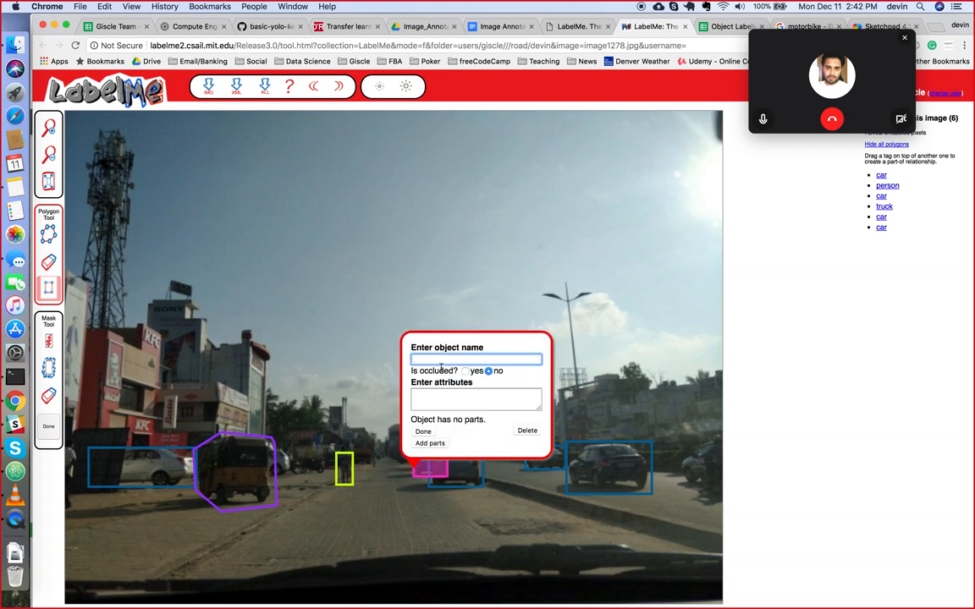
Step: Confirm the mid-road box as 'car', discard an extra unlabeled box, and bring up the Object Labels sheet
{"action": "type", "text": "car"}
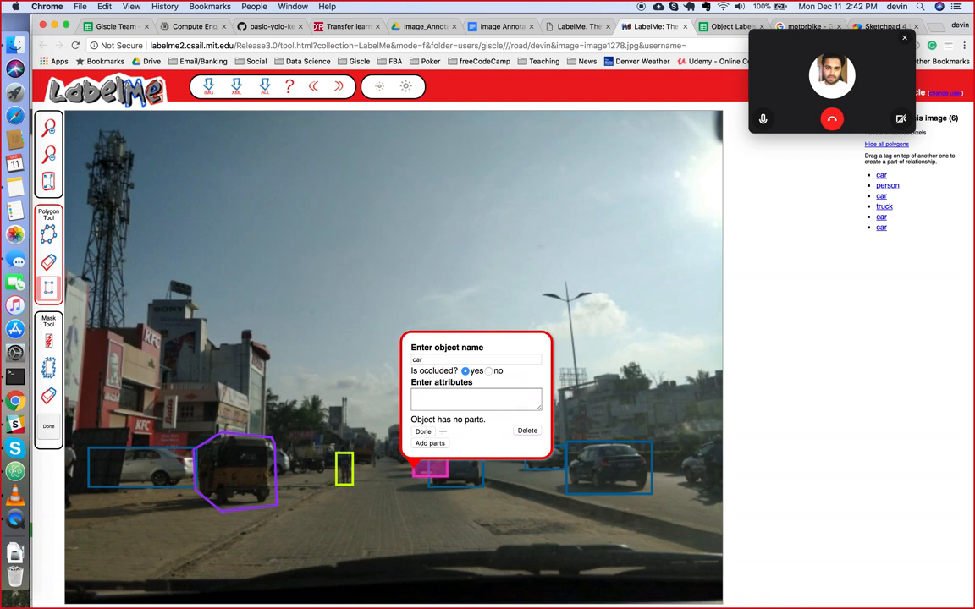
{"action": "left_click", "coordinate": [423, 432]}
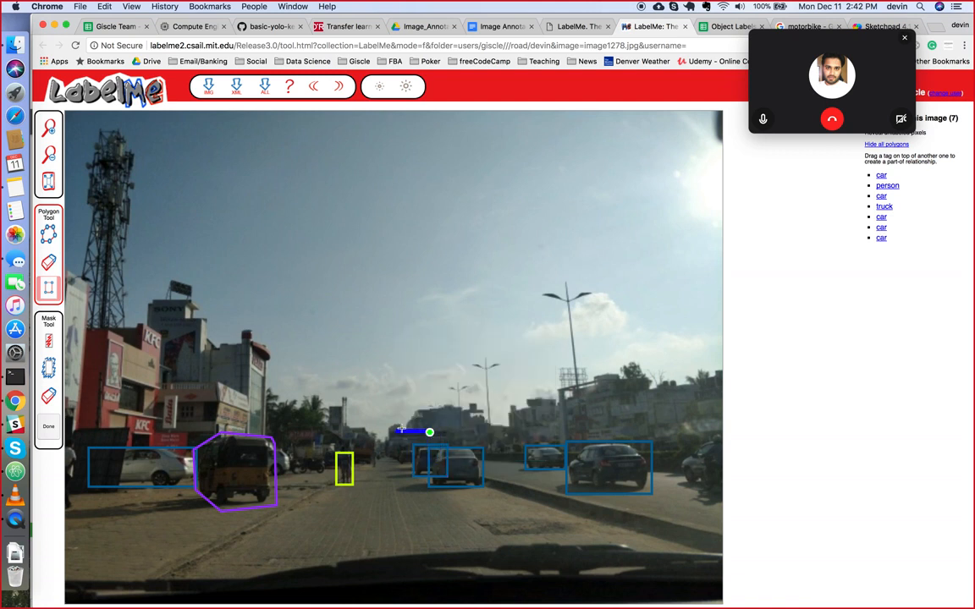
{"action": "left_click_drag", "start_coordinate": [430, 434], "coordinate": [522, 365]}
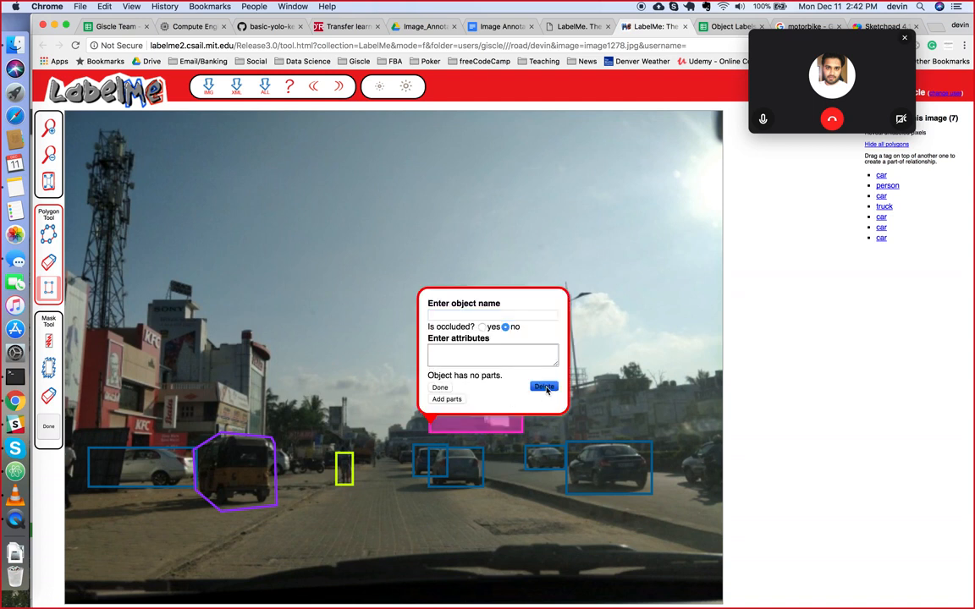
{"action": "left_click", "coordinate": [542, 386]}
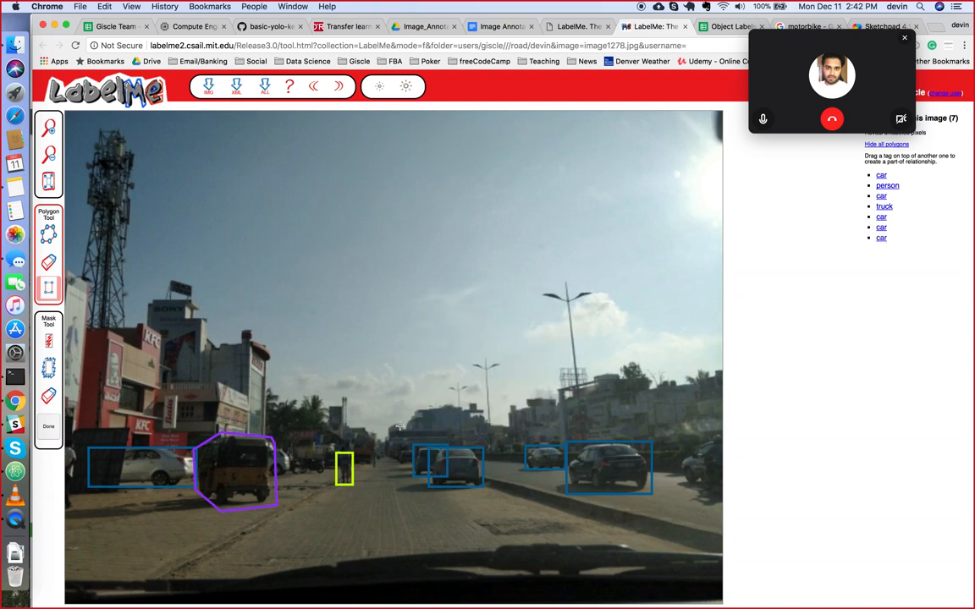
{"action": "mouse_move", "coordinate": [213, 345]}
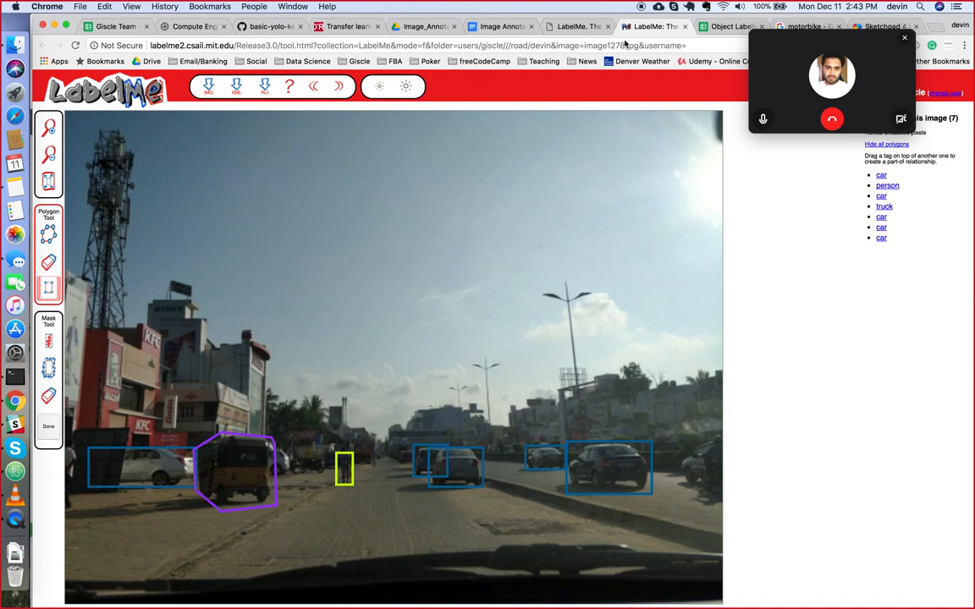
{"action": "left_click", "coordinate": [729, 27]}
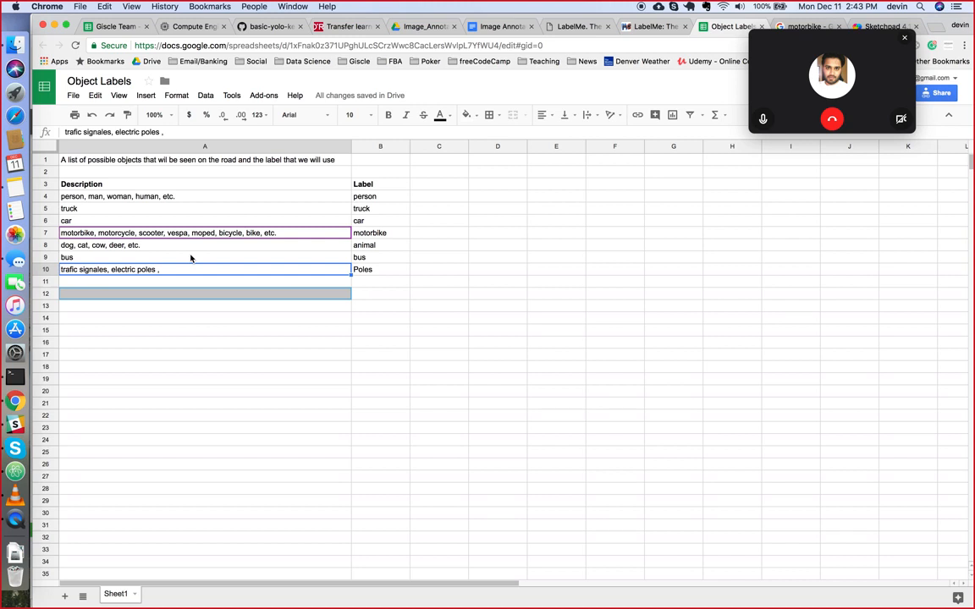
{"action": "mouse_move", "coordinate": [166, 206]}
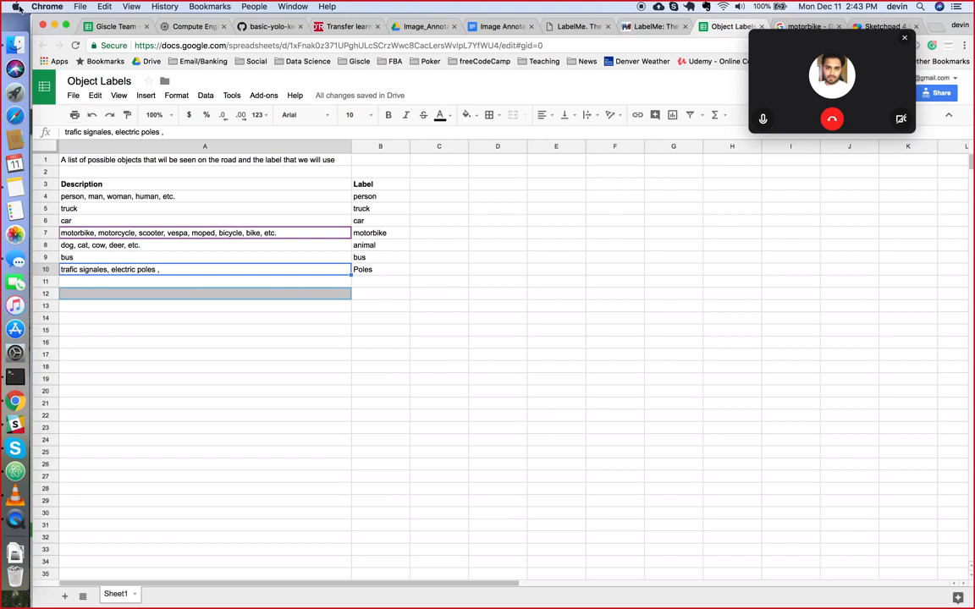
{"action": "left_click", "coordinate": [81, 7]}
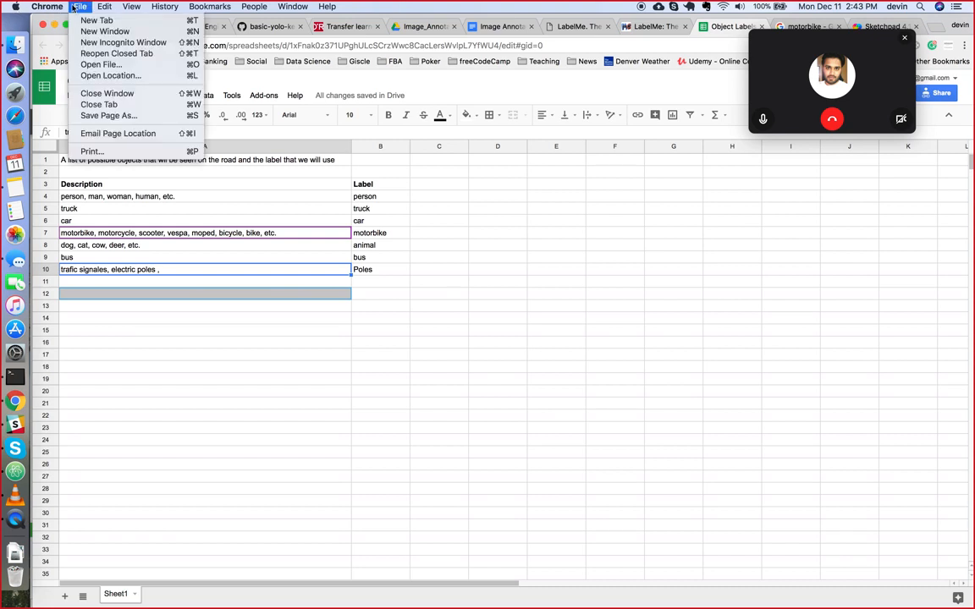
{"action": "left_click", "coordinate": [132, 6]}
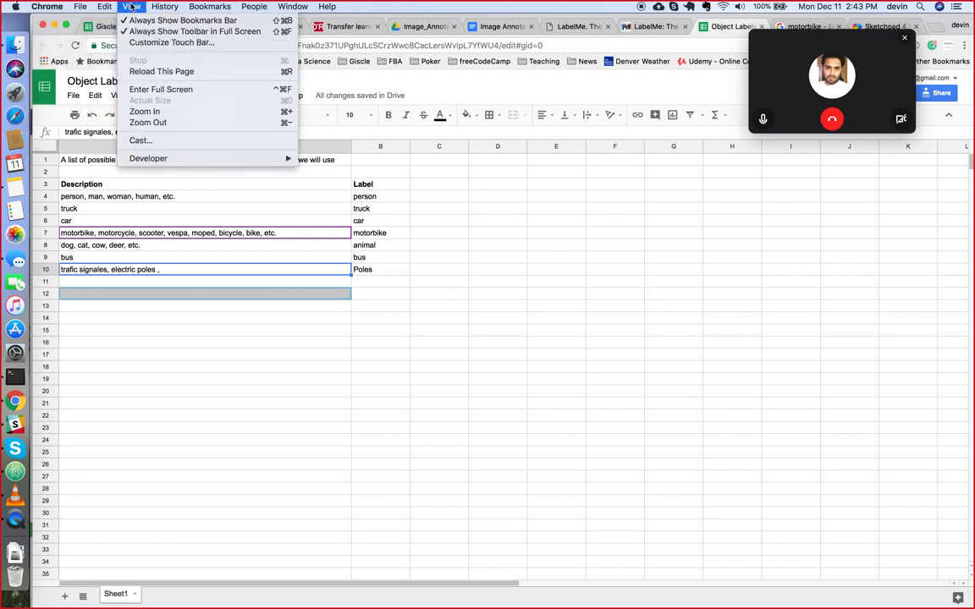
{"action": "left_click", "coordinate": [164, 6]}
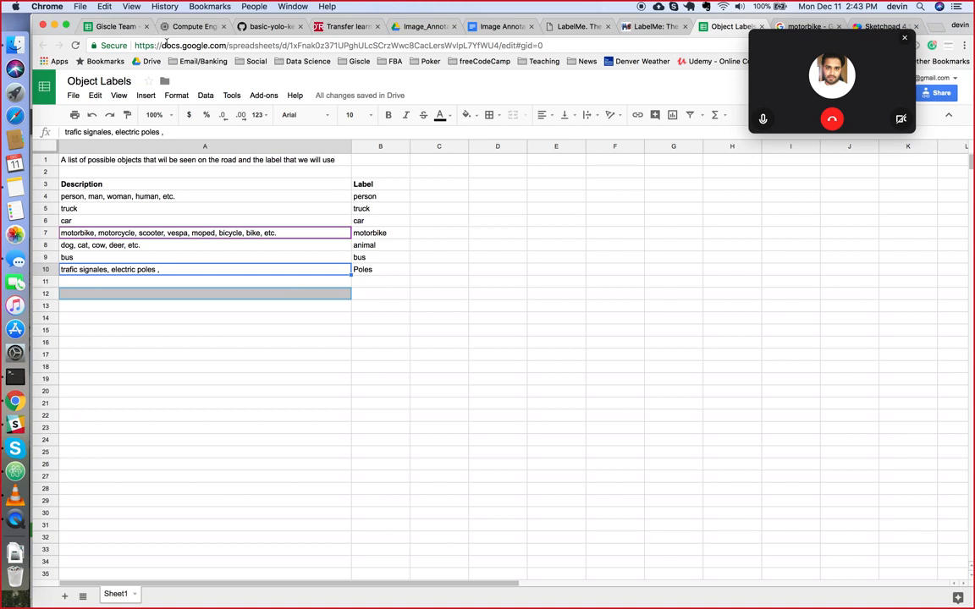
{"action": "mouse_move", "coordinate": [815, 163]}
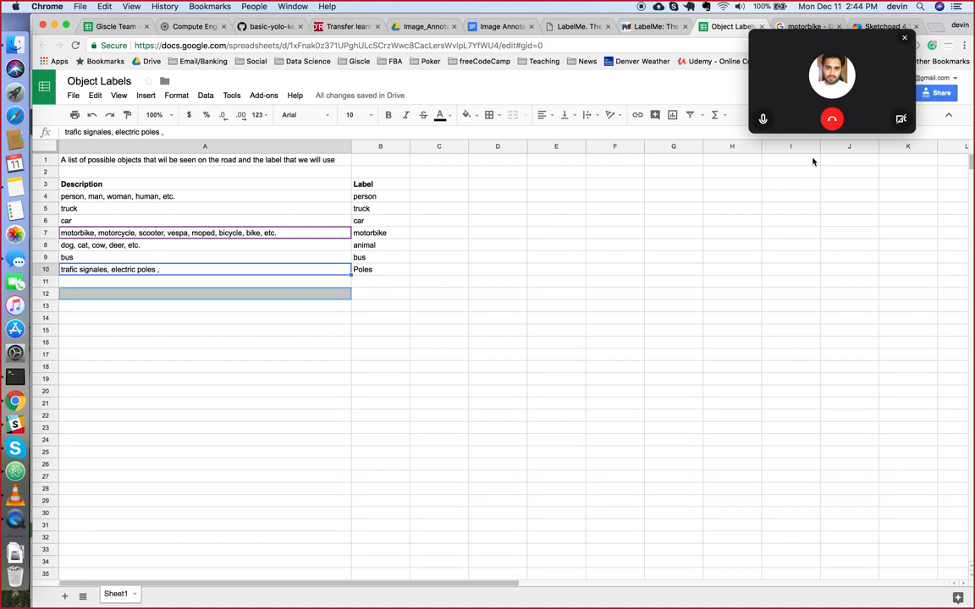
{"action": "mouse_move", "coordinate": [15, 424]}
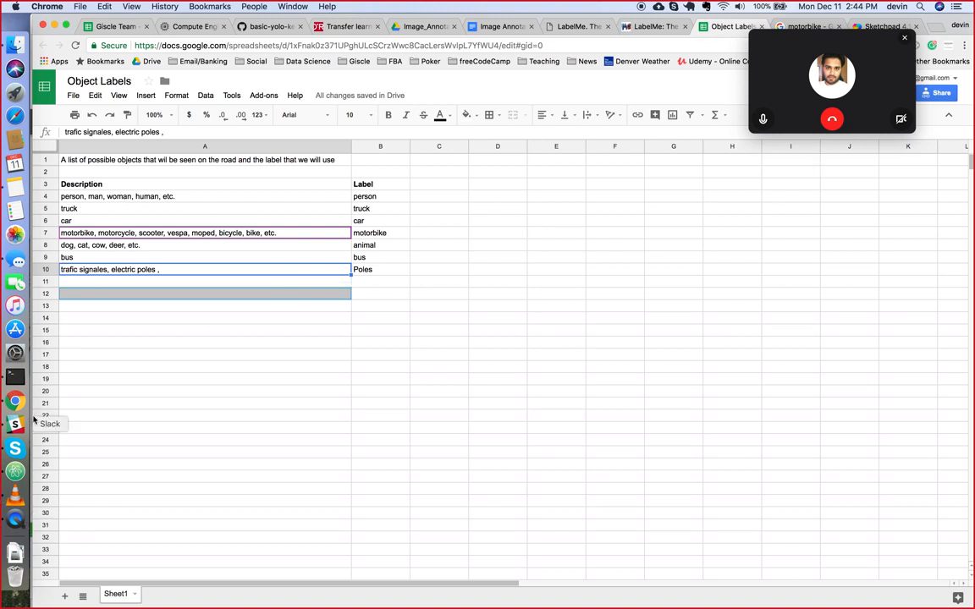
{"action": "mouse_move", "coordinate": [64, 423]}
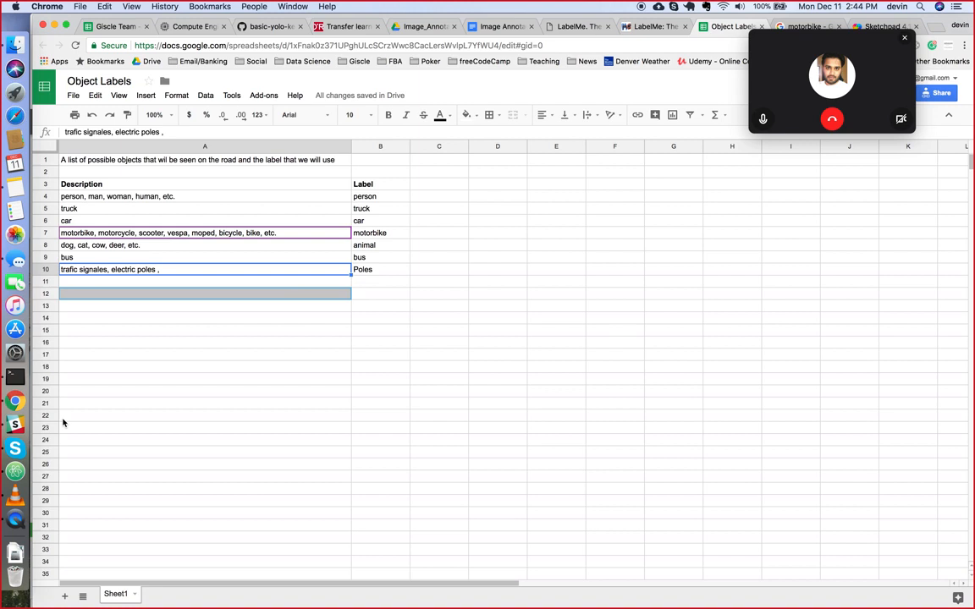
{"action": "mouse_move", "coordinate": [16, 423]}
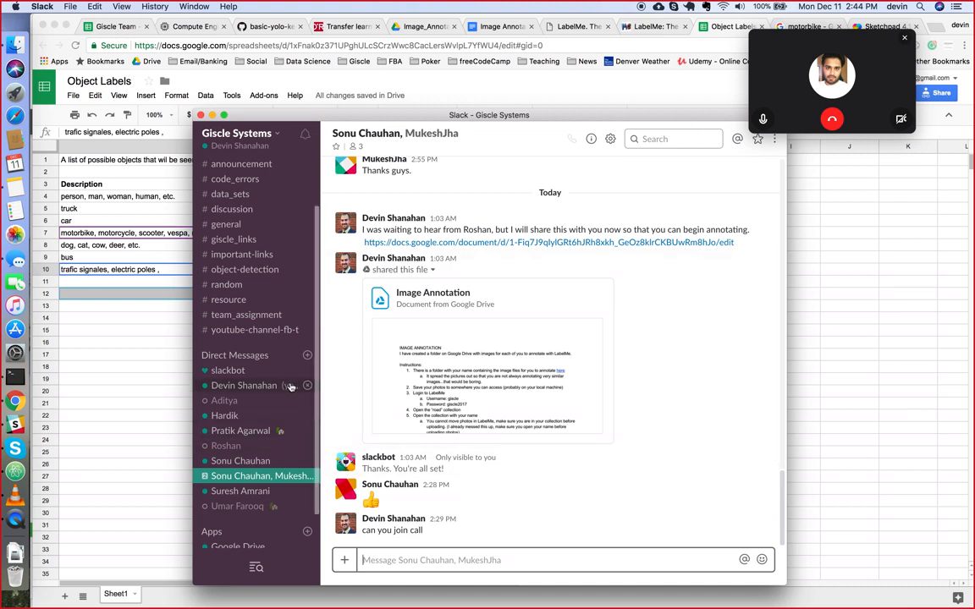
Step: Switch to the #object-detection channel showing the annotation meeting conversation
{"action": "left_click", "coordinate": [244, 269]}
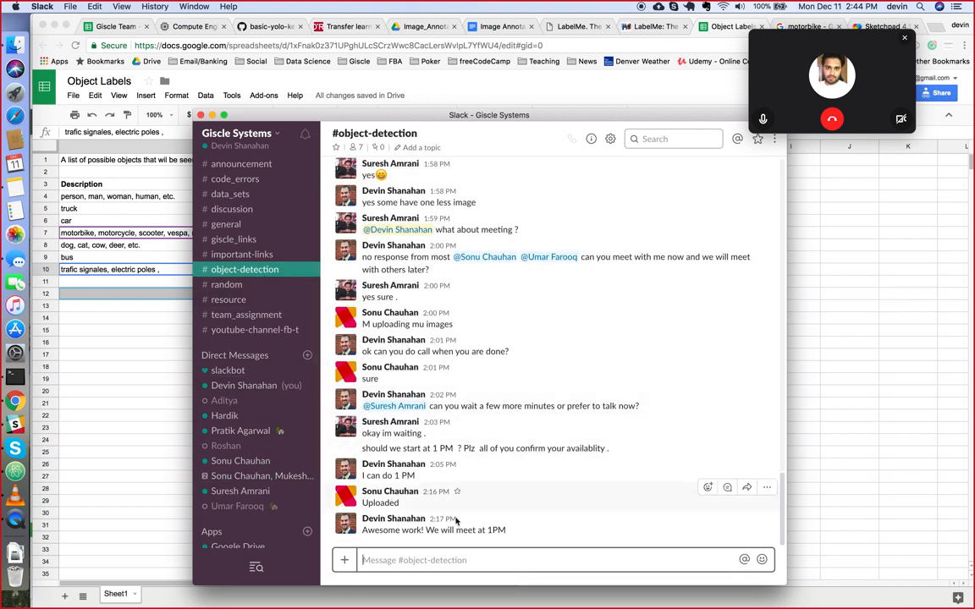
{"action": "mouse_move", "coordinate": [453, 474]}
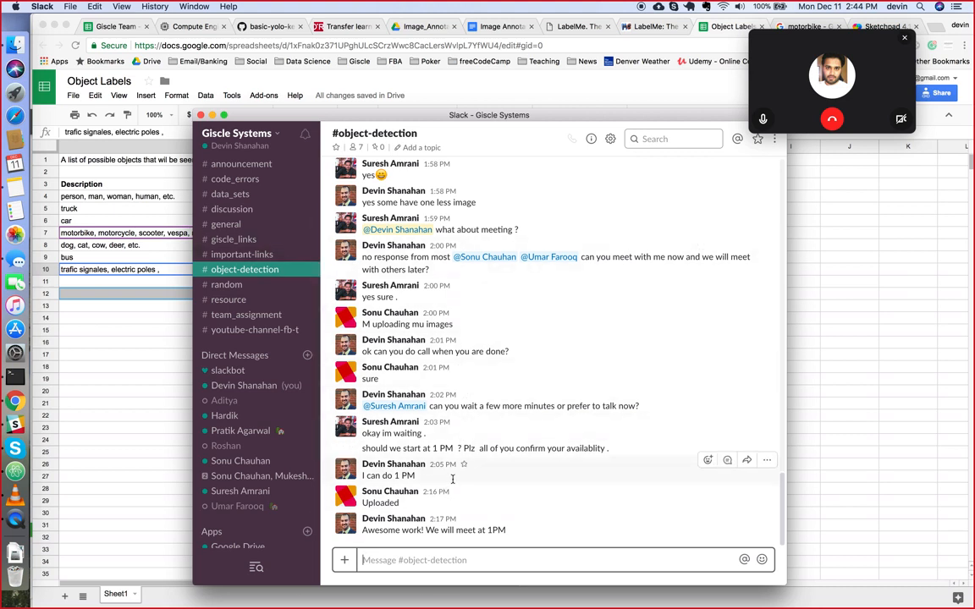
{"action": "mouse_move", "coordinate": [498, 424]}
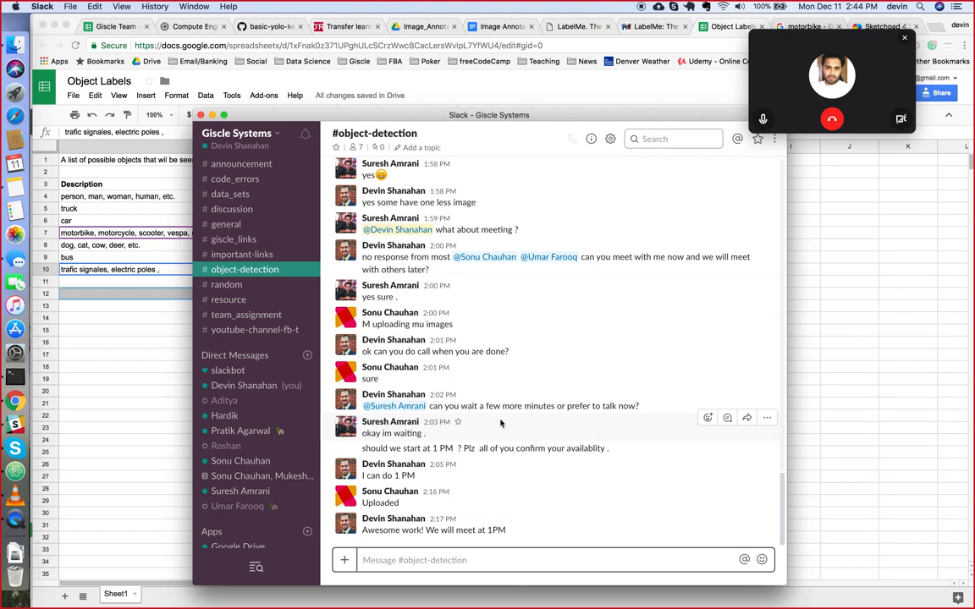
{"action": "mouse_move", "coordinate": [689, 226]}
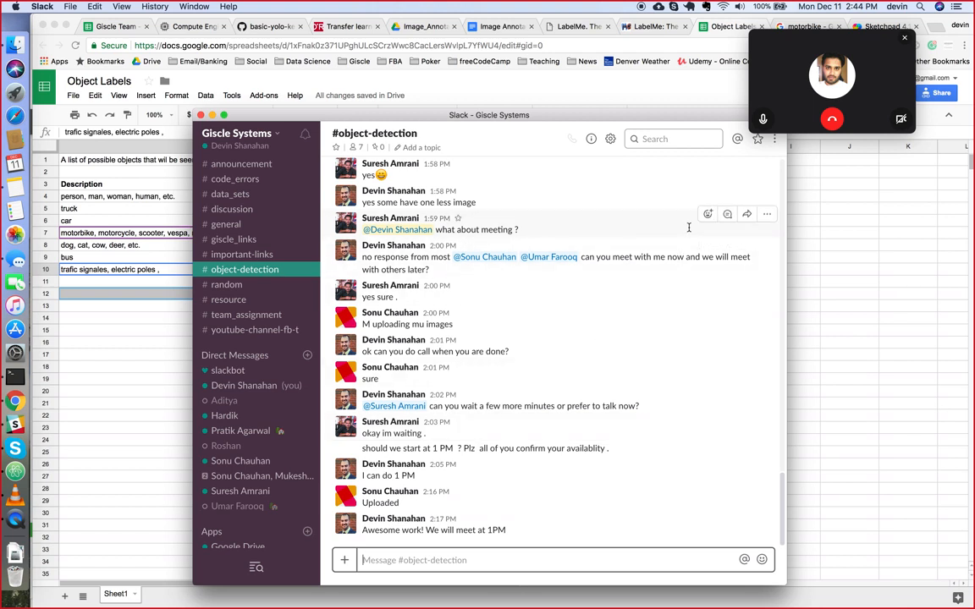
{"action": "mouse_move", "coordinate": [772, 84]}
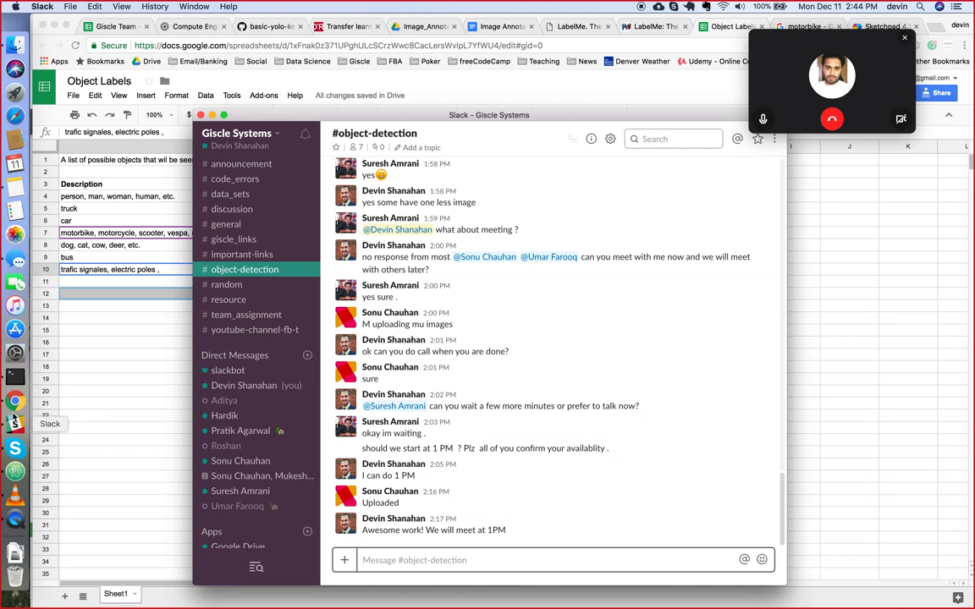
{"action": "mouse_move", "coordinate": [613, 284]}
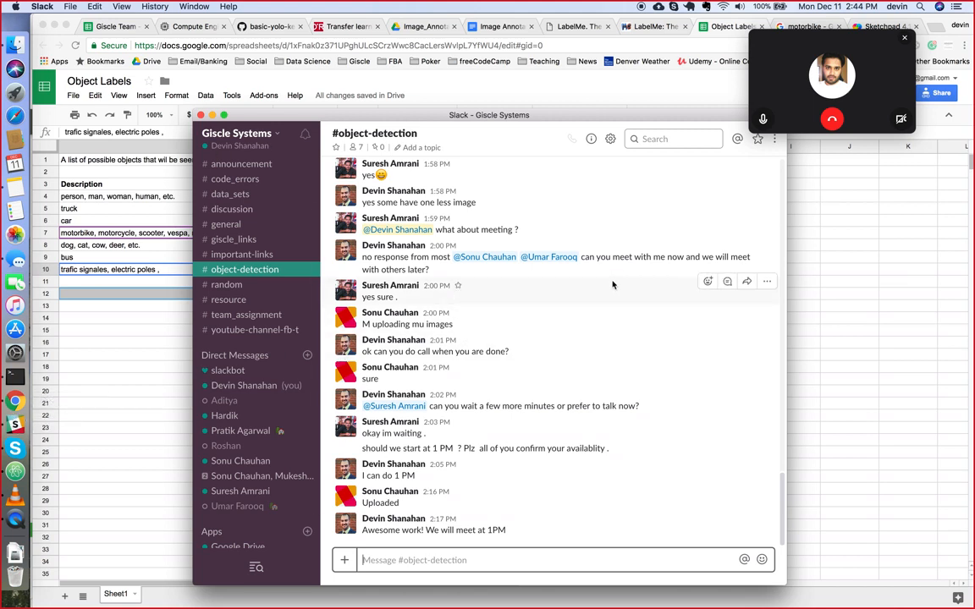
{"action": "mouse_move", "coordinate": [571, 292]}
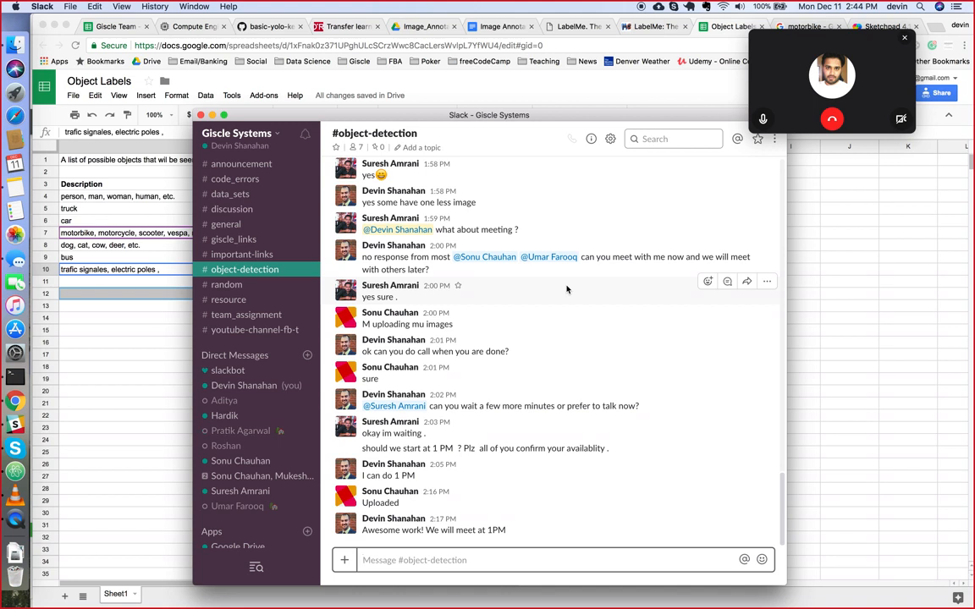
{"action": "mouse_move", "coordinate": [616, 241]}
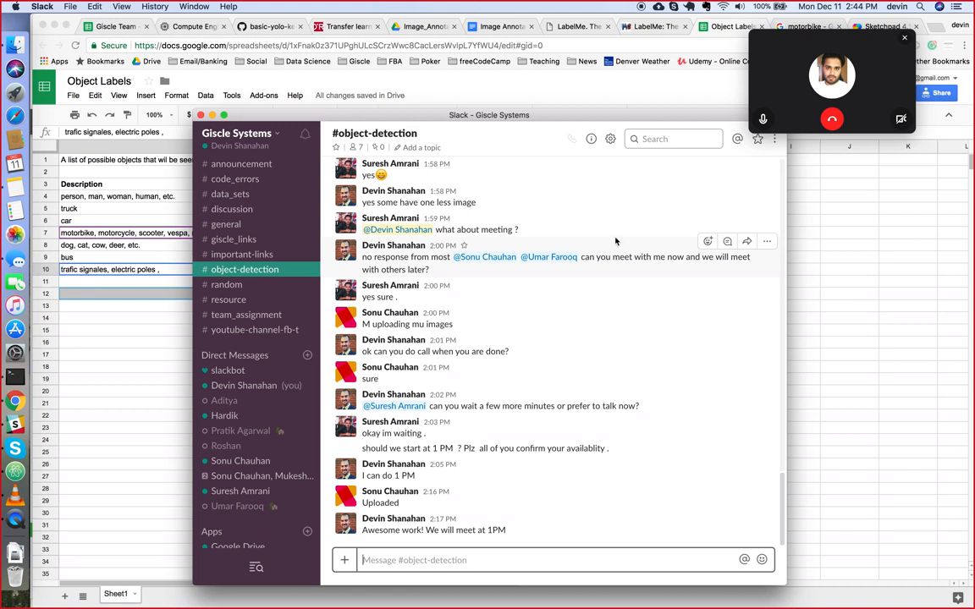
{"action": "mouse_move", "coordinate": [618, 203]}
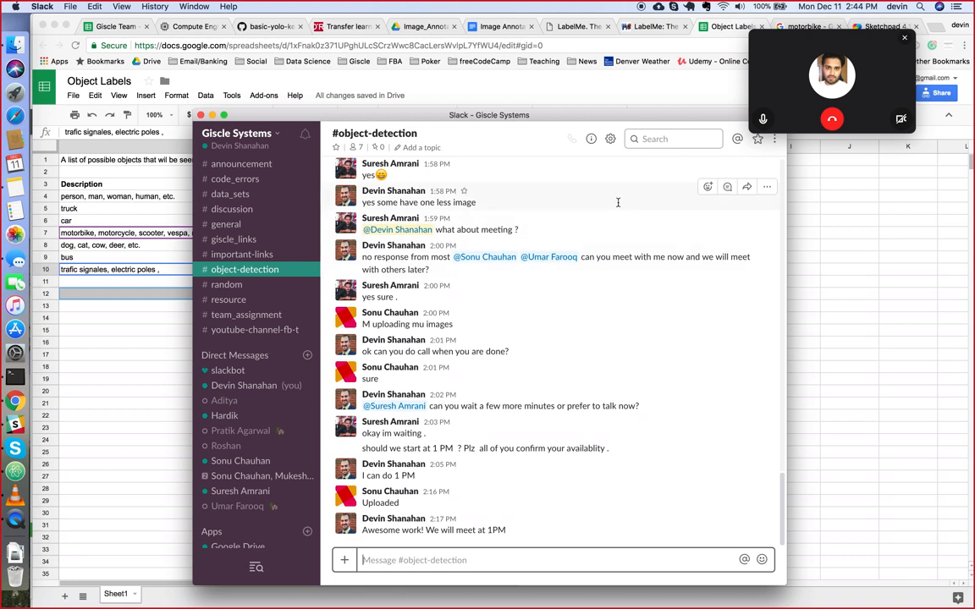
{"action": "mouse_move", "coordinate": [616, 197]}
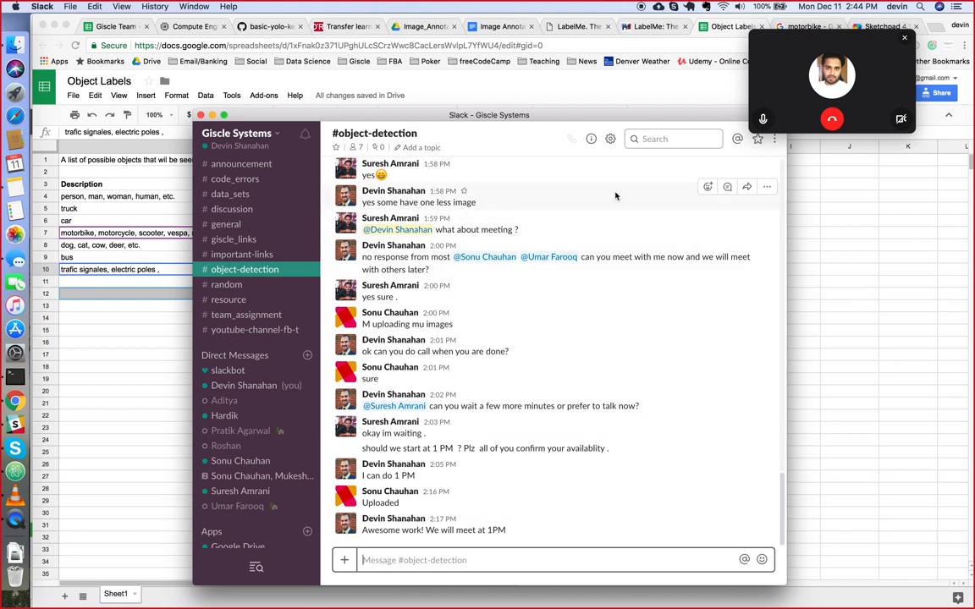